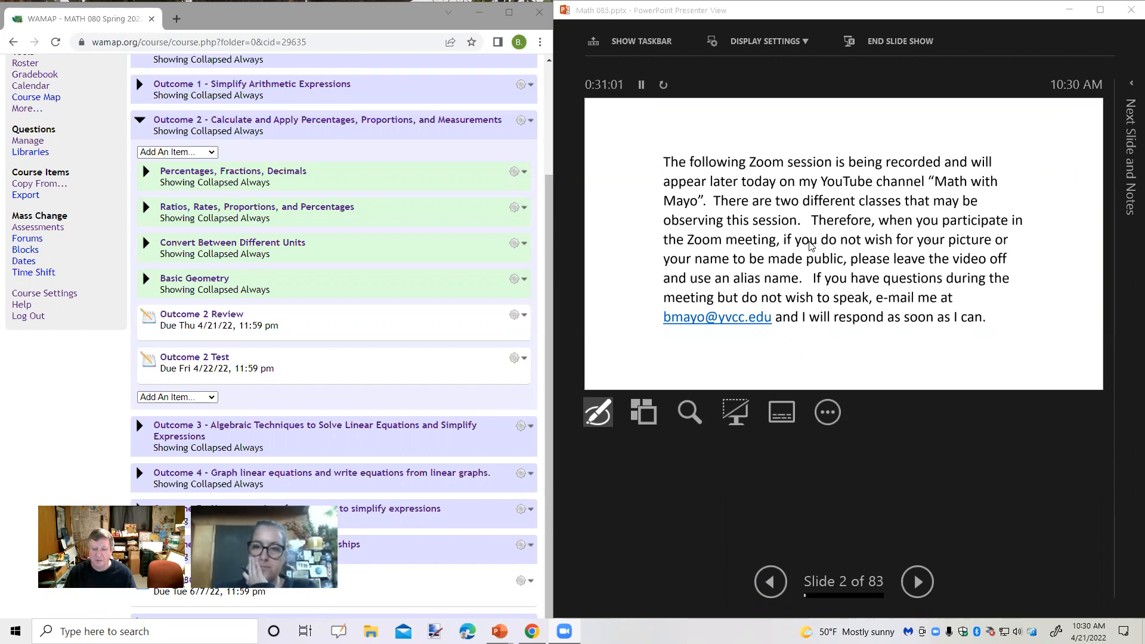
Advance Presenter View past the recording-notice slide toward the blank work slides.
left_click(917, 582)
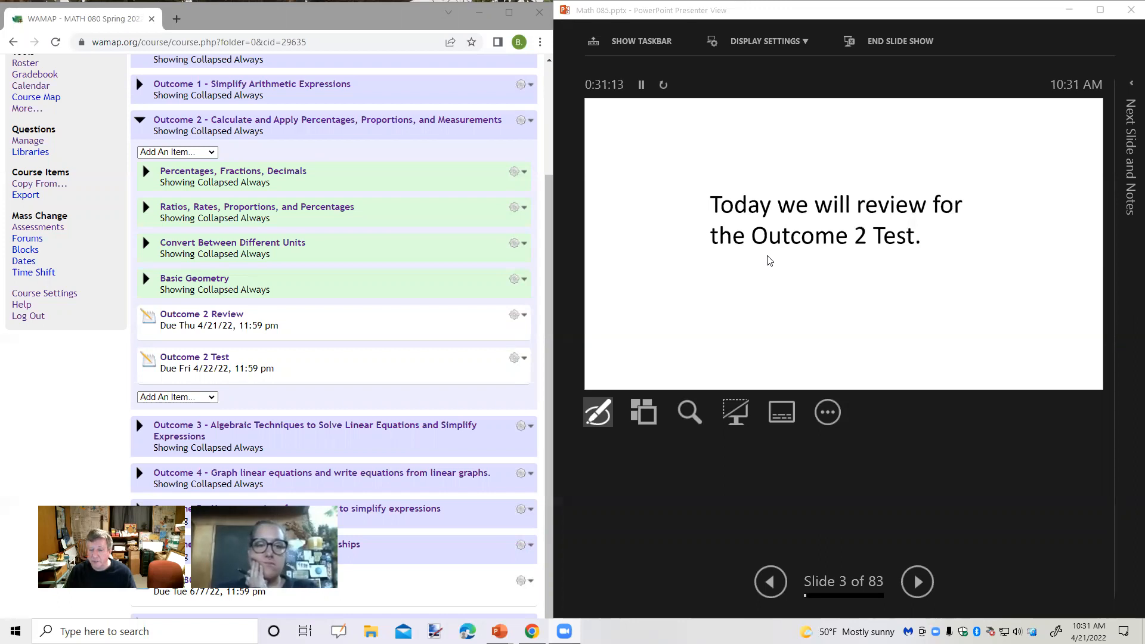
mouse_move(759, 279)
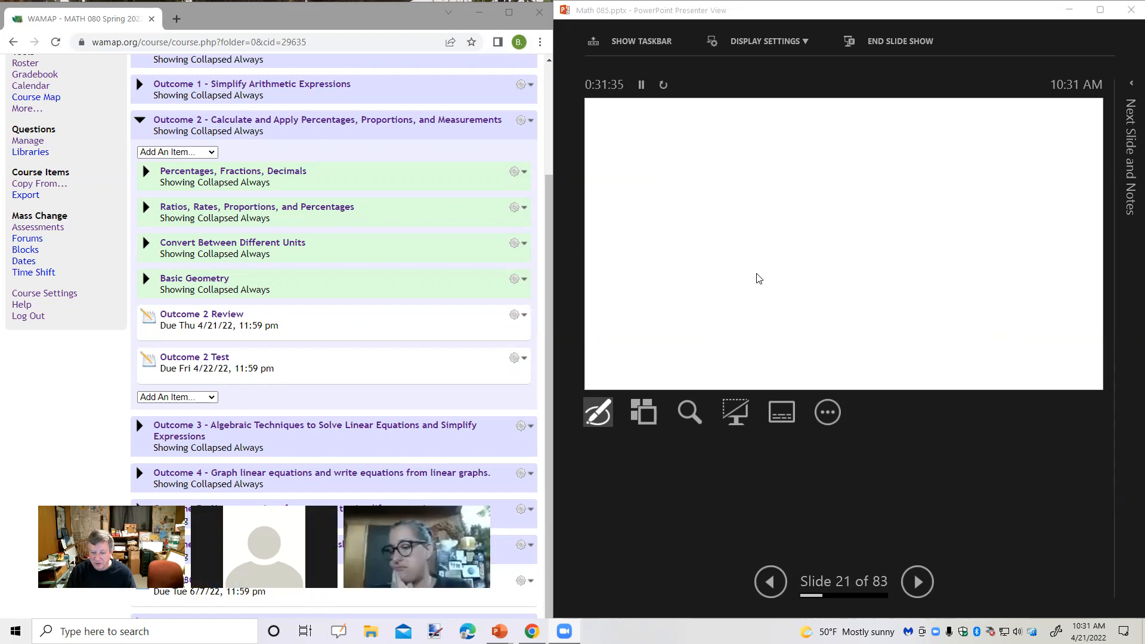
mouse_move(717, 504)
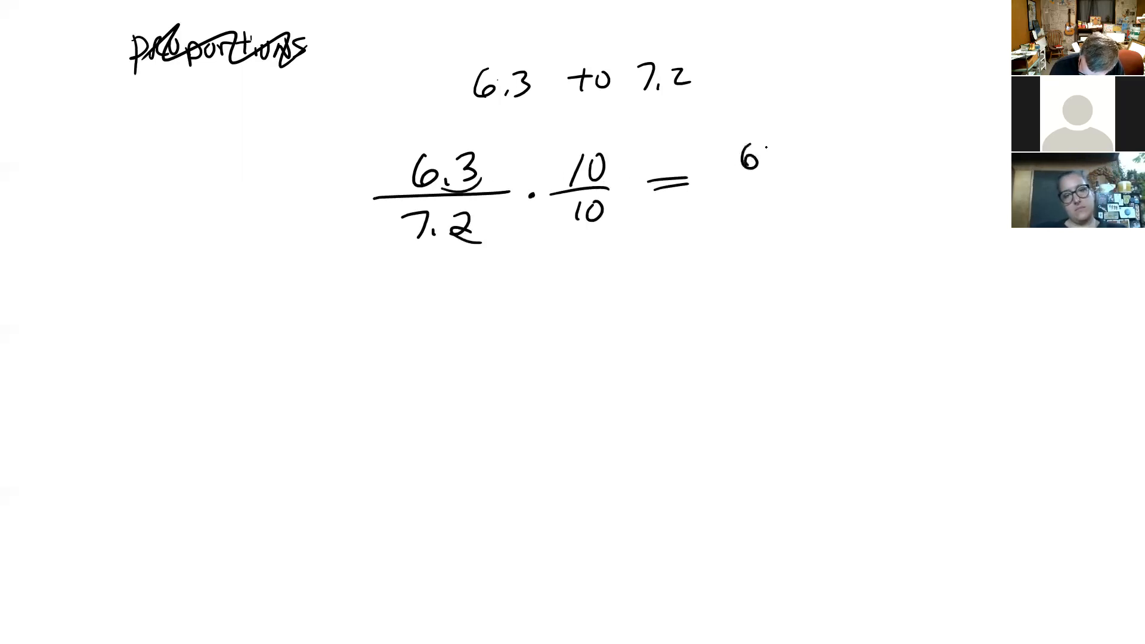
Write 63/72 on the whiteboard and reduce it to 7/8.
type("63/72")
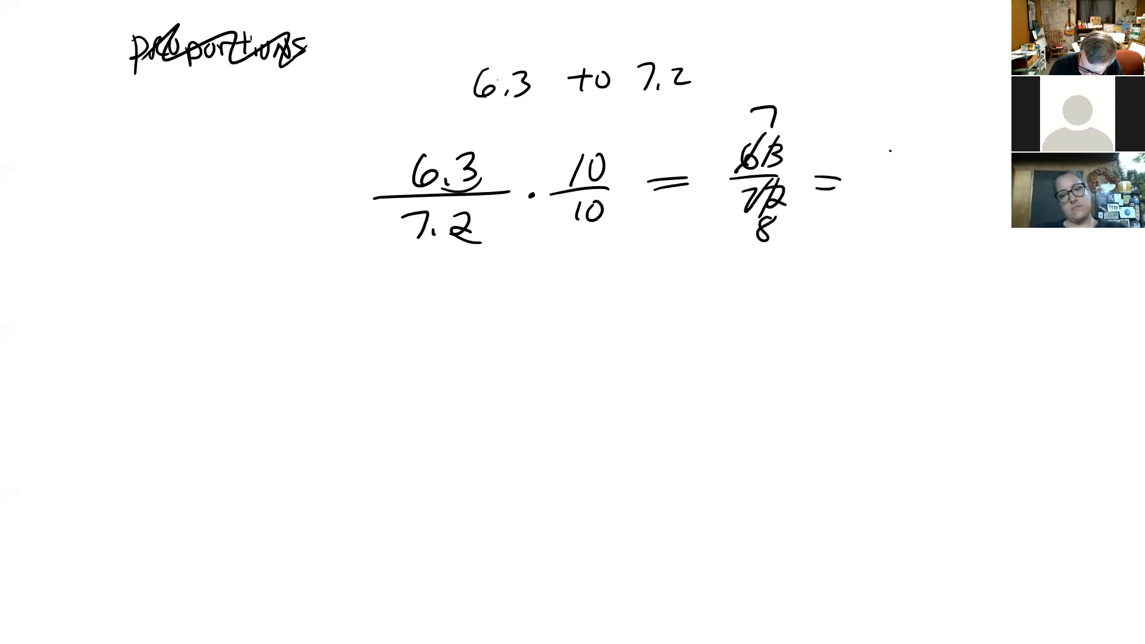
type("7/8")
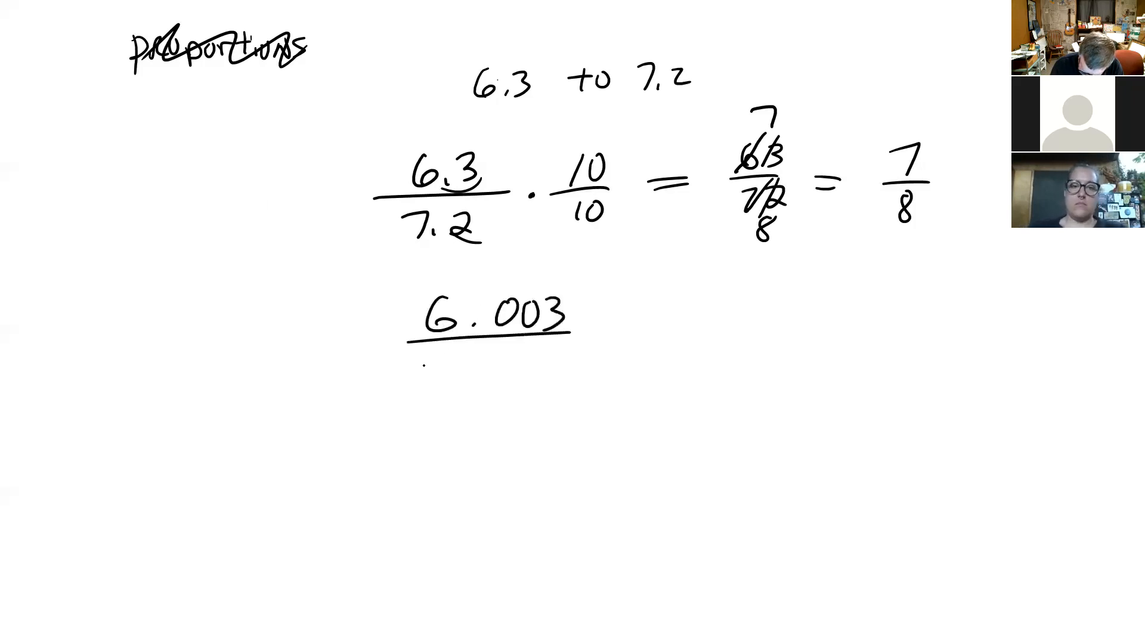
Write 6.003/7.2 times 1,000/1,000, adding placeholder zeros to get 6,003/7,200.
type("7,2")
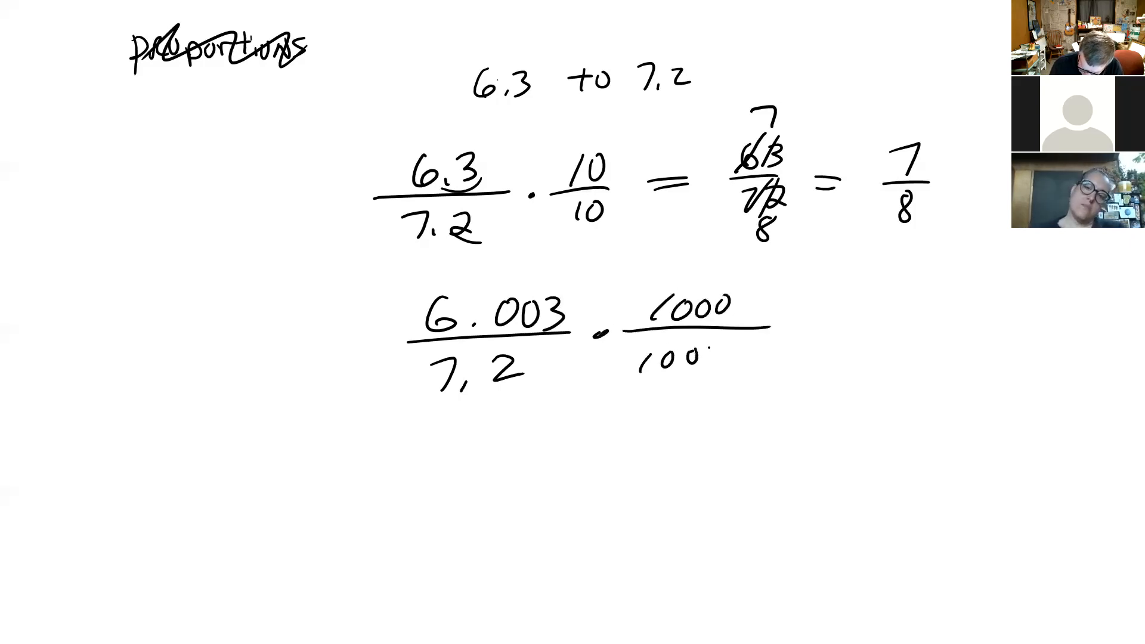
type("1,000 =")
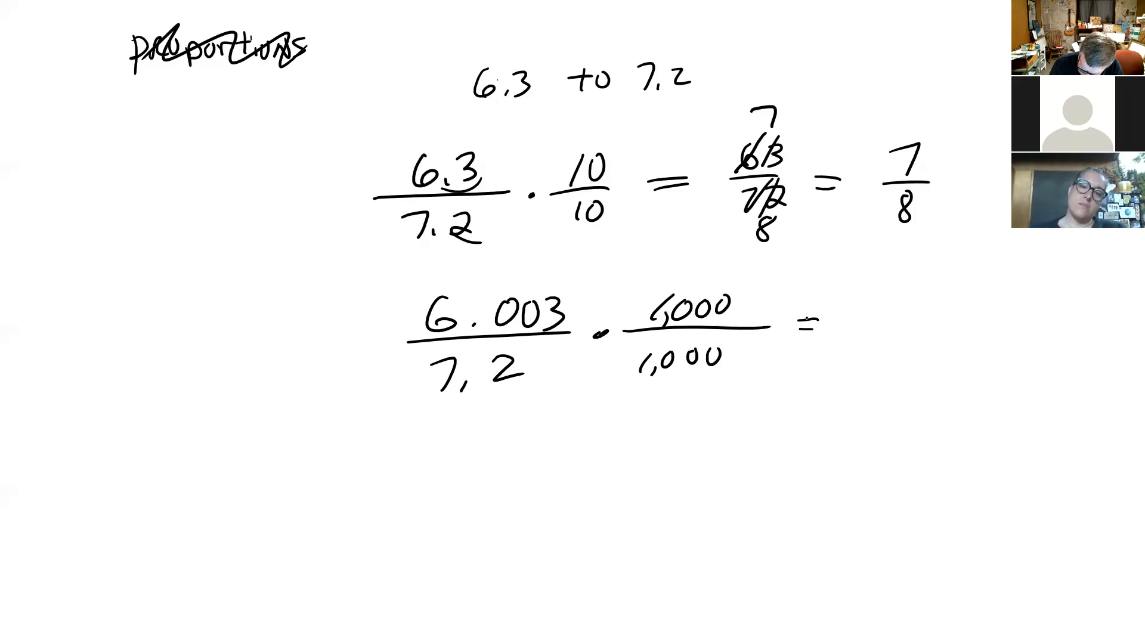
type("600")
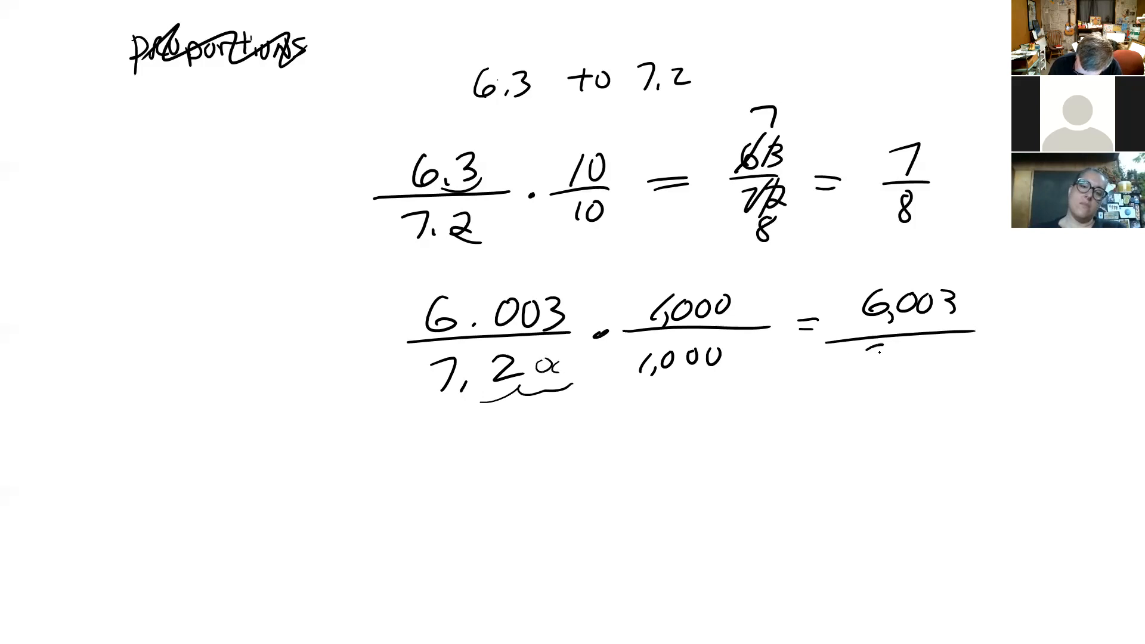
type("7200")
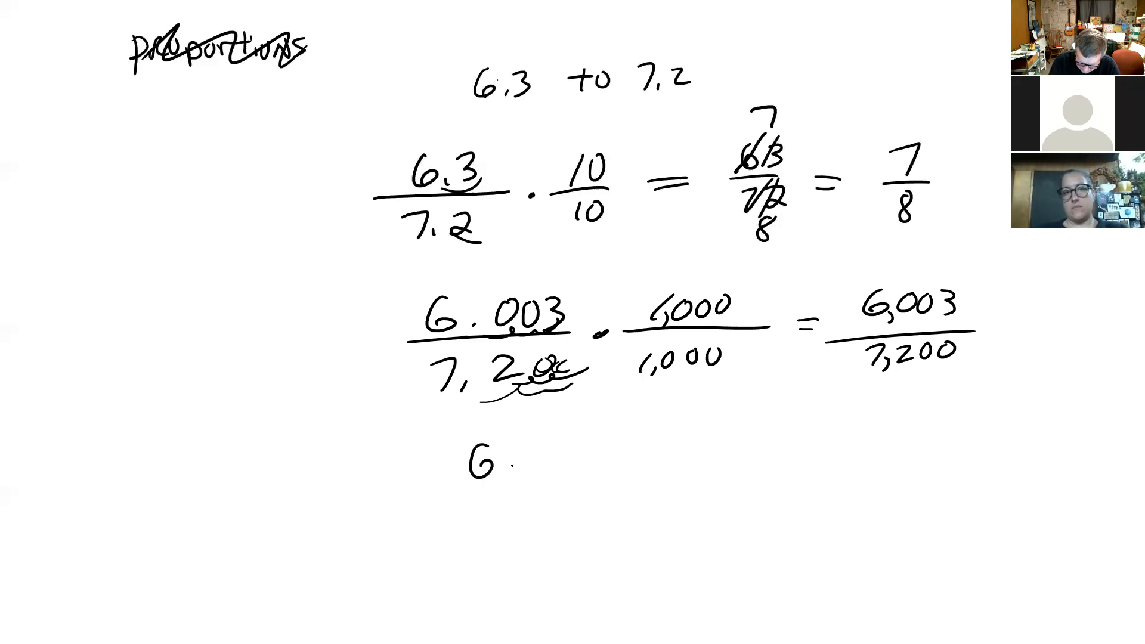
type("6.003 . 1000")
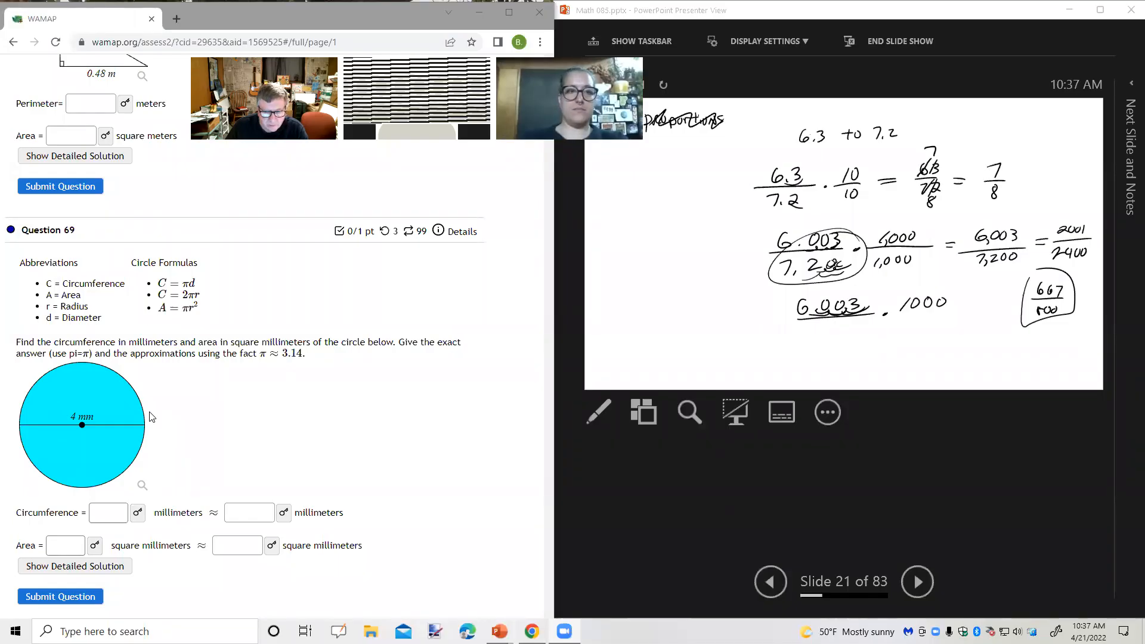
Activate WAMAP's exact Circumference field, then advance the show to blank slide 22.
left_click(108, 512)
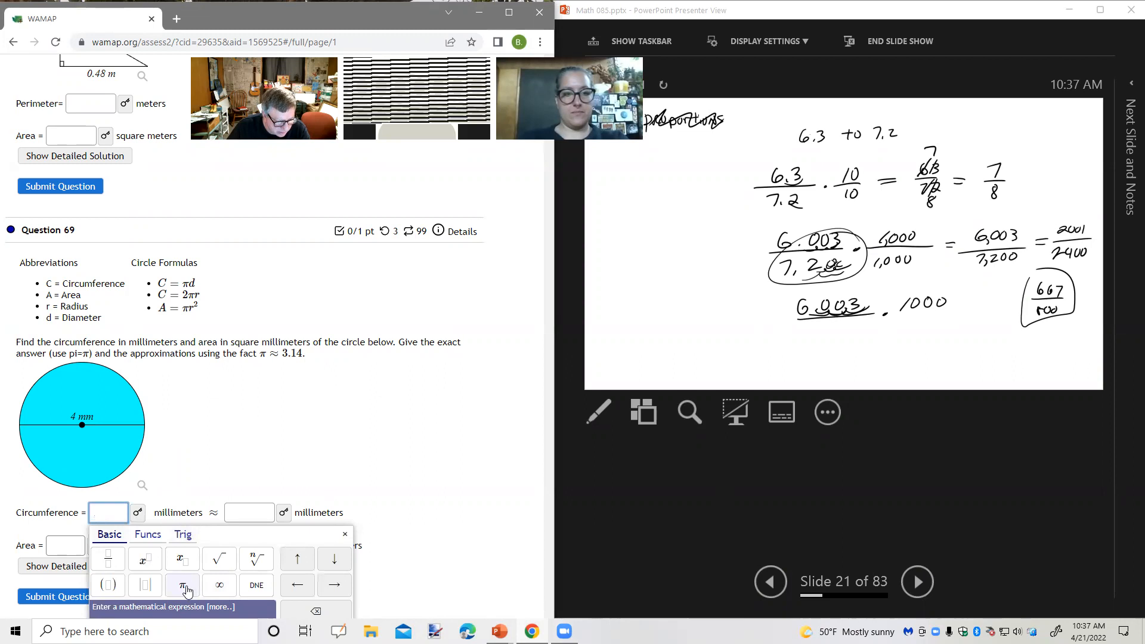
left_click(182, 585)
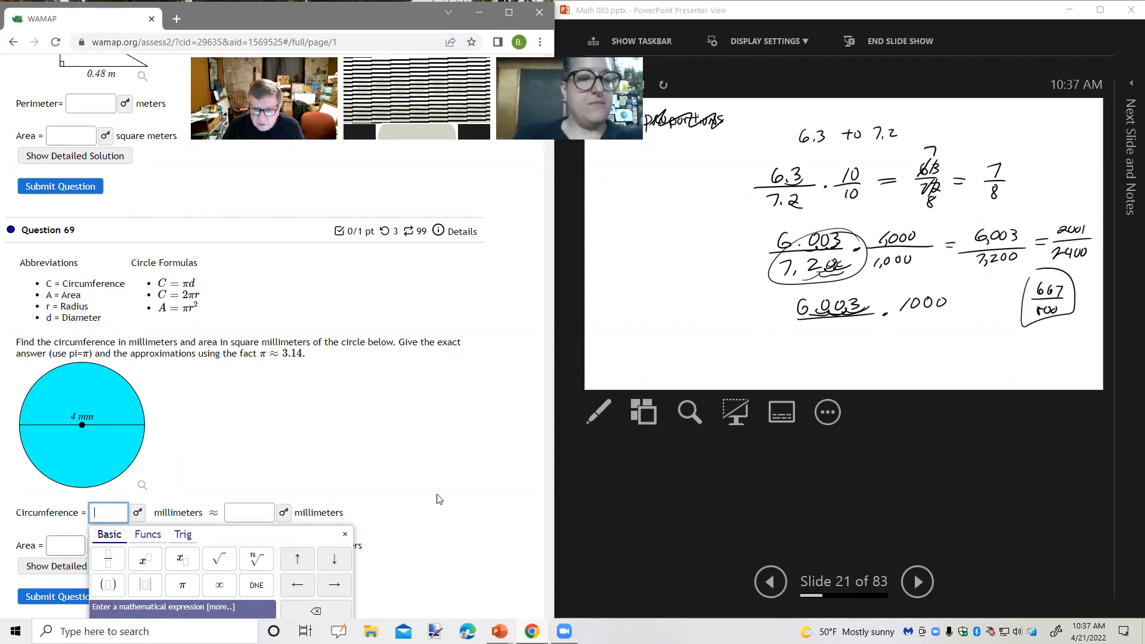
left_click(917, 582)
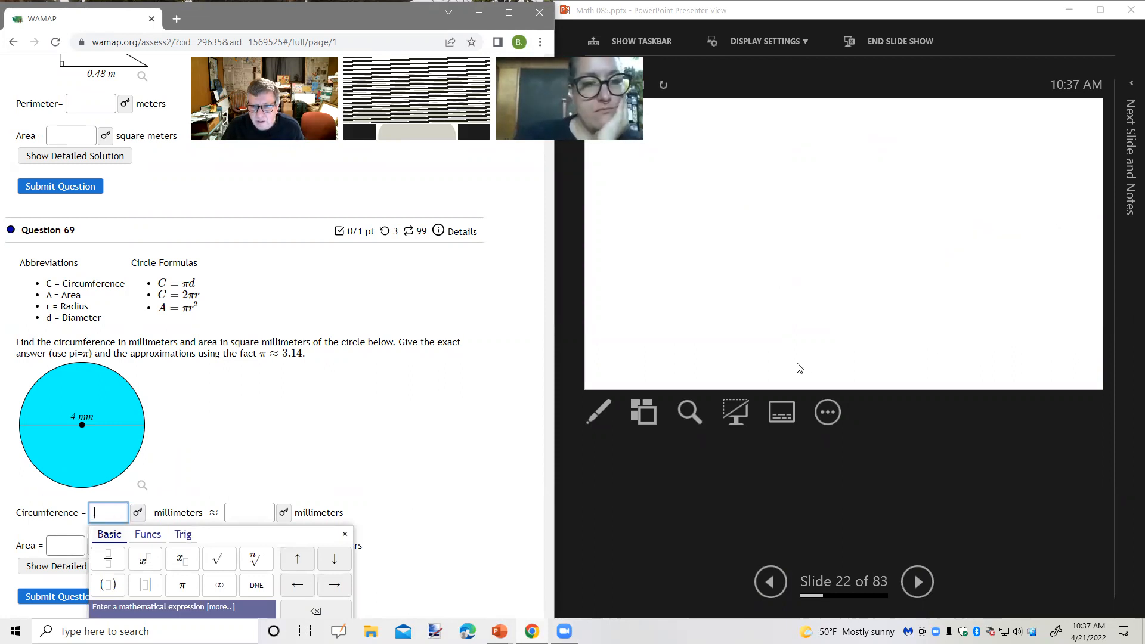
mouse_move(774, 281)
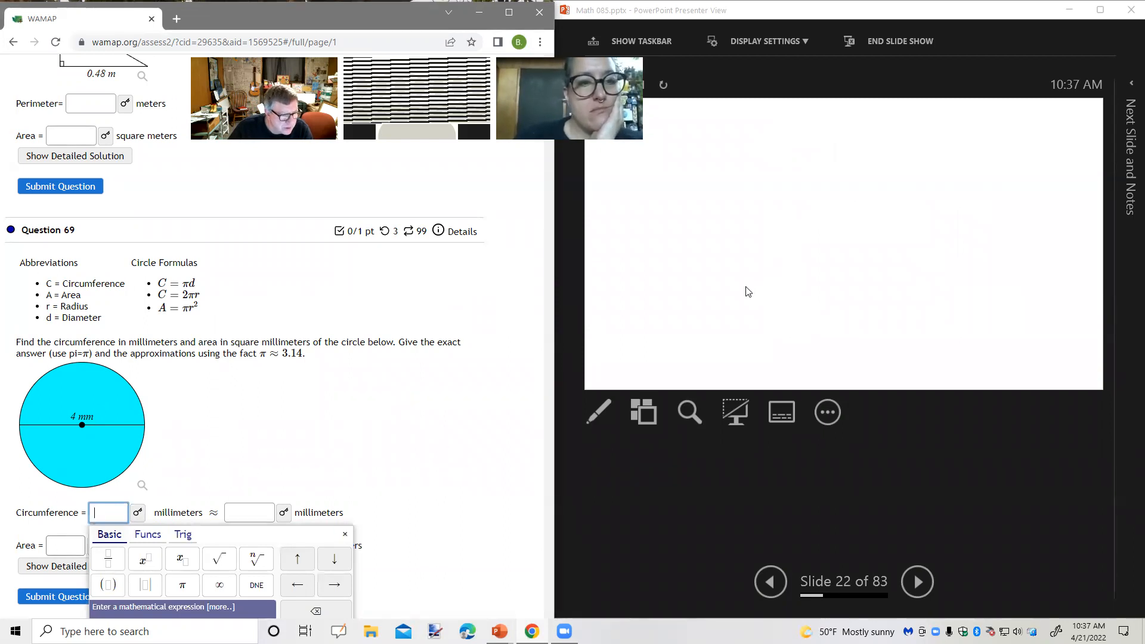
mouse_move(743, 292)
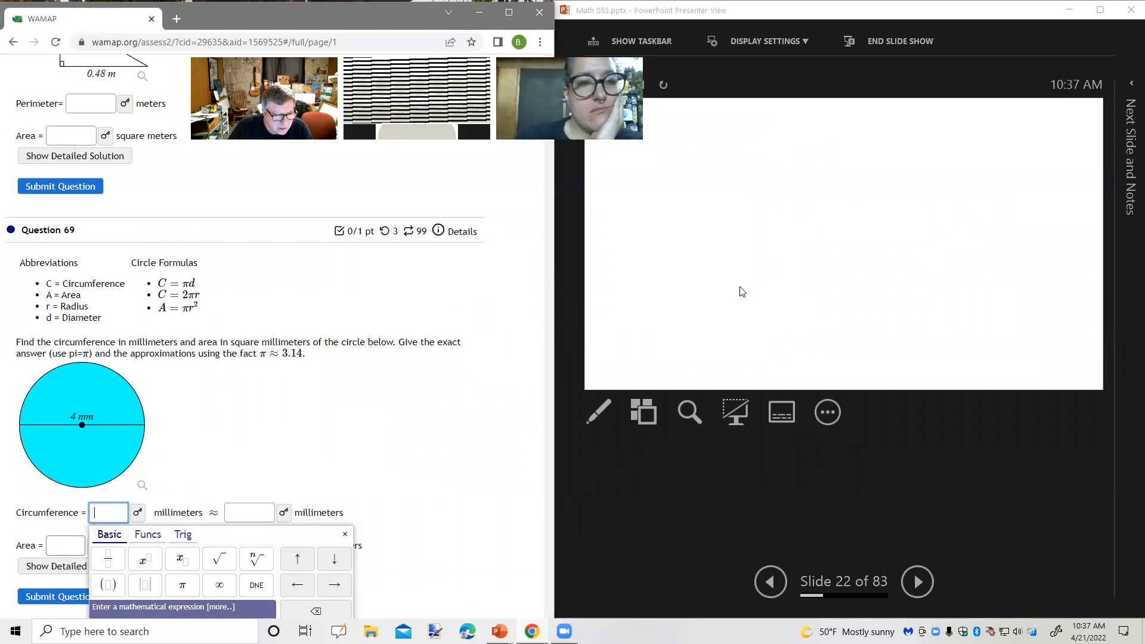
mouse_move(733, 298)
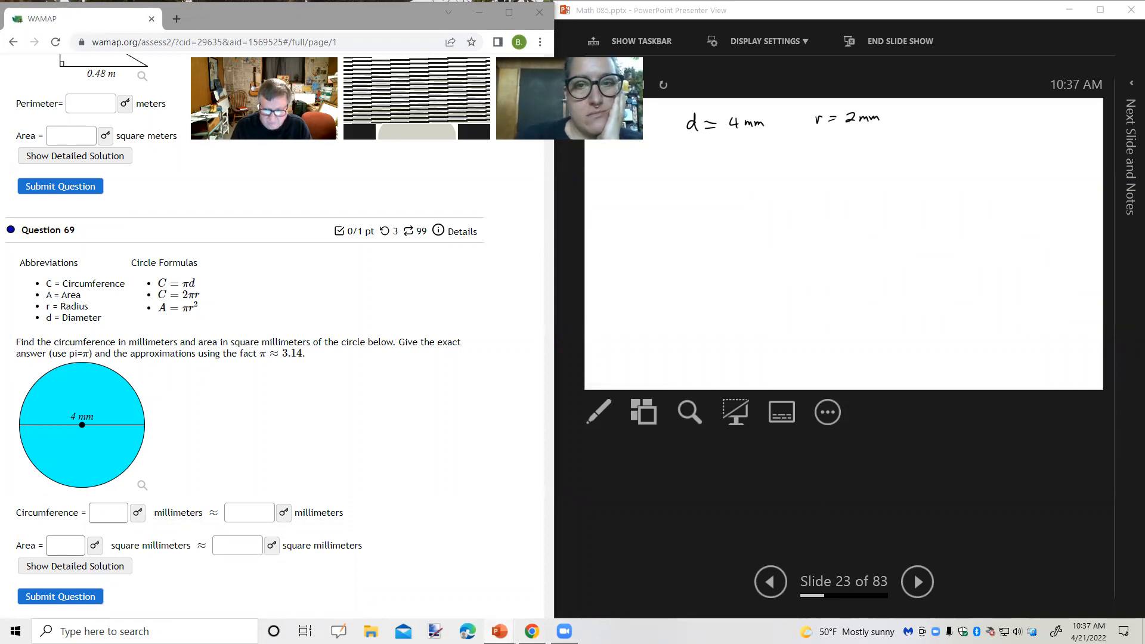
Handwrite d = 4 mm and r = 2 mm on slide 23.
left_click(598, 413)
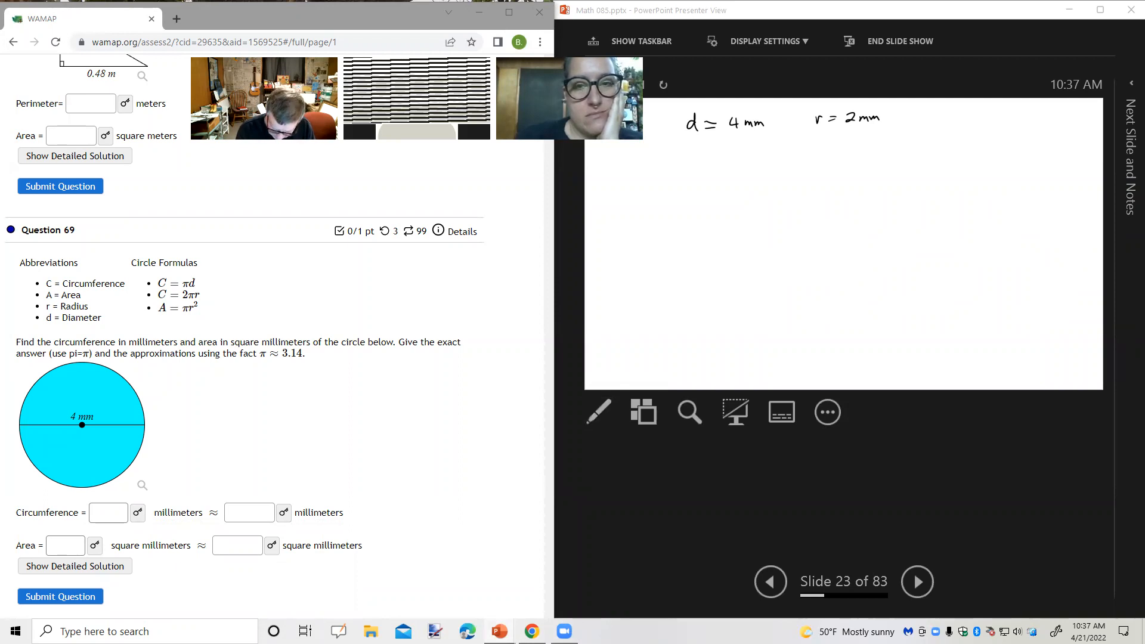
Handwrite C = πd = π·4 mm = 4π mm below the diameter line.
left_click(597, 412)
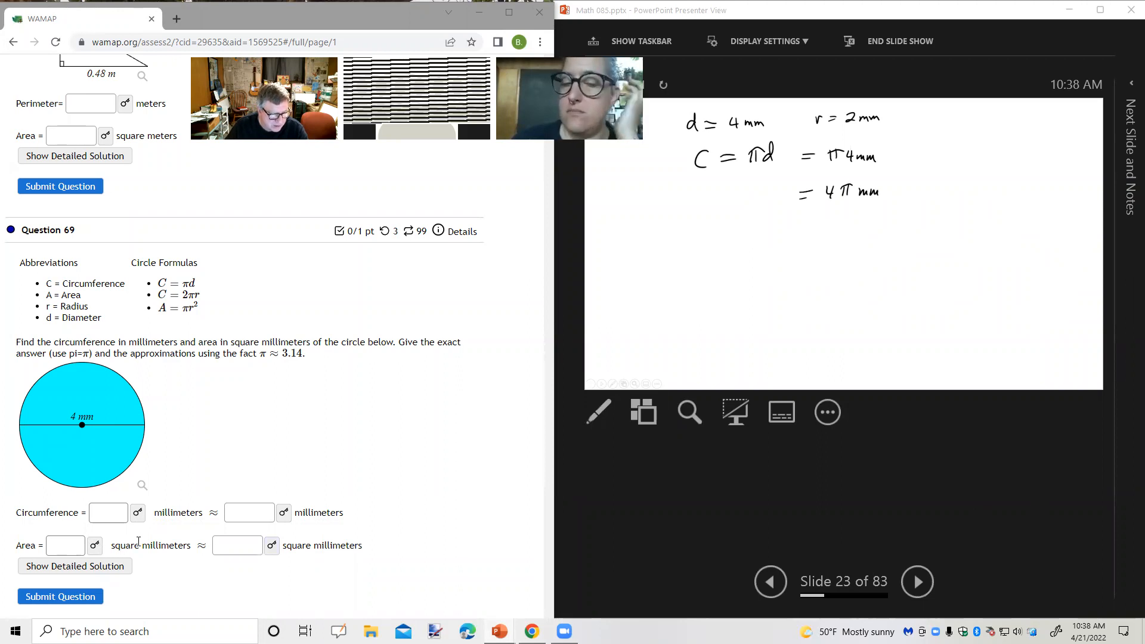
Enter 4π in WAMAP's exact Circumference field for Question 69.
left_click(108, 513)
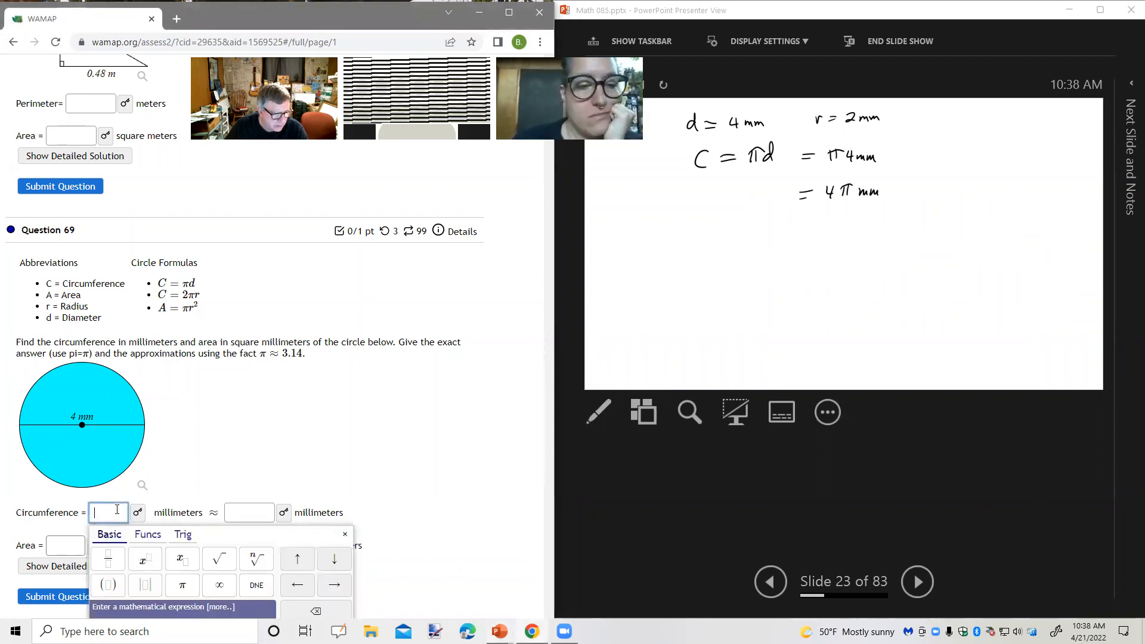
type("4π")
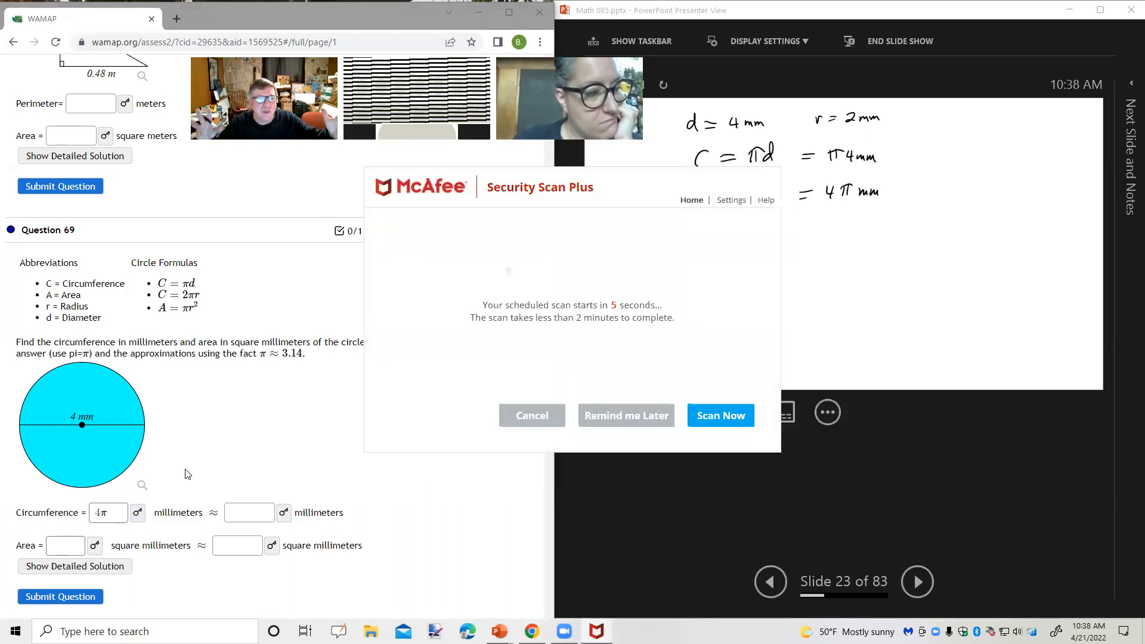
mouse_move(469, 508)
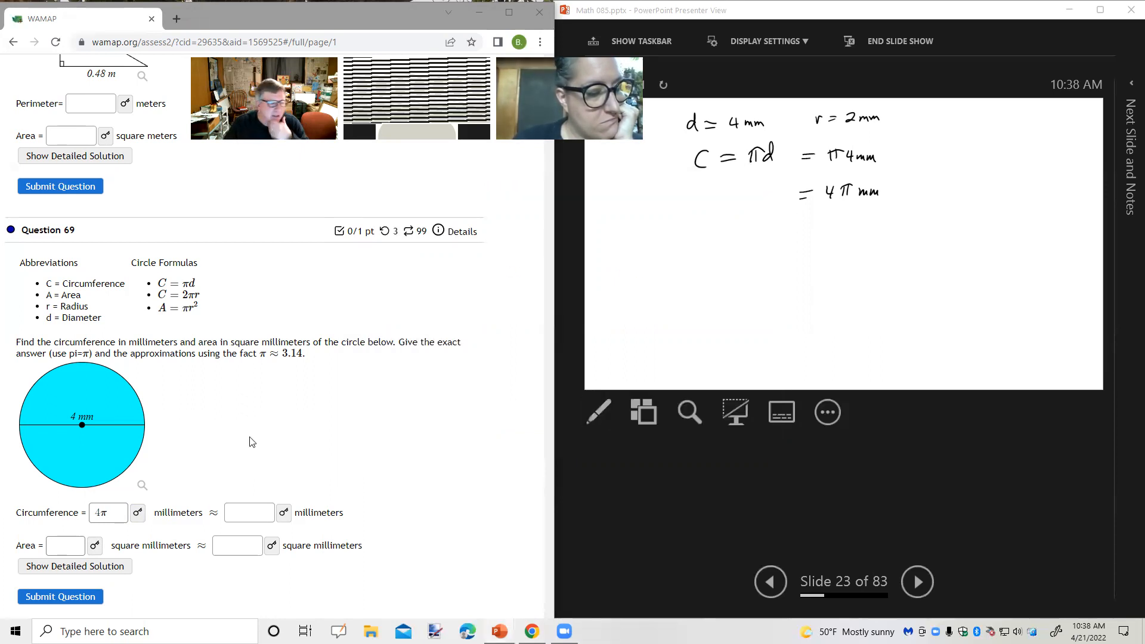
mouse_move(266, 444)
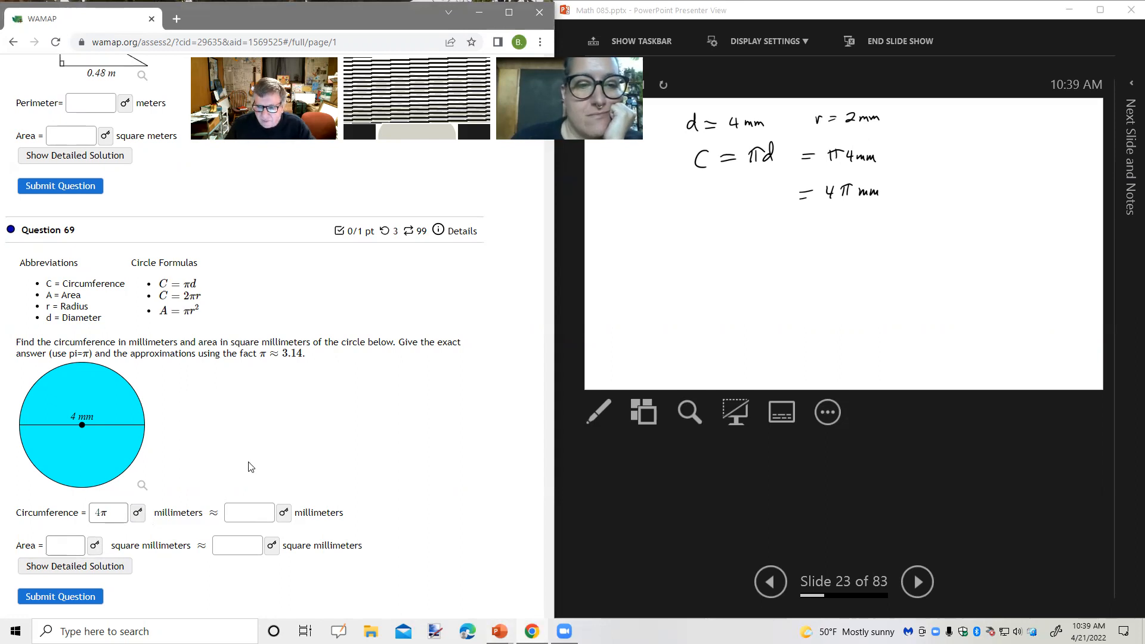
Handwrite the approximation = 4(3.14) mm = 12.56 mm under the exact answer.
left_click(598, 413)
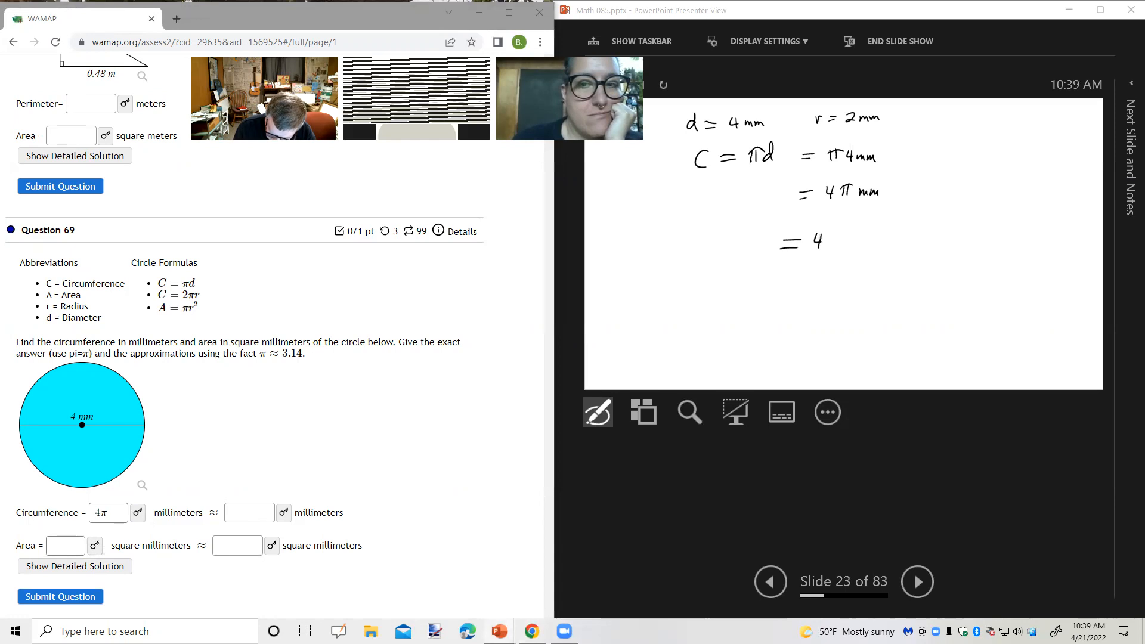
type("(3.1")
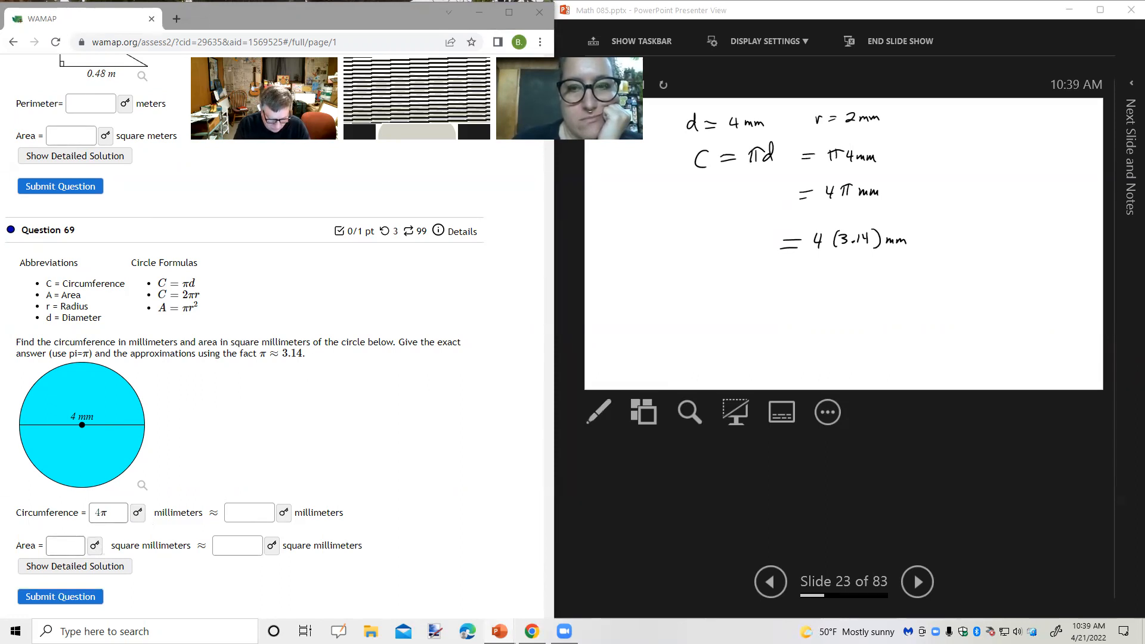
left_click(598, 412)
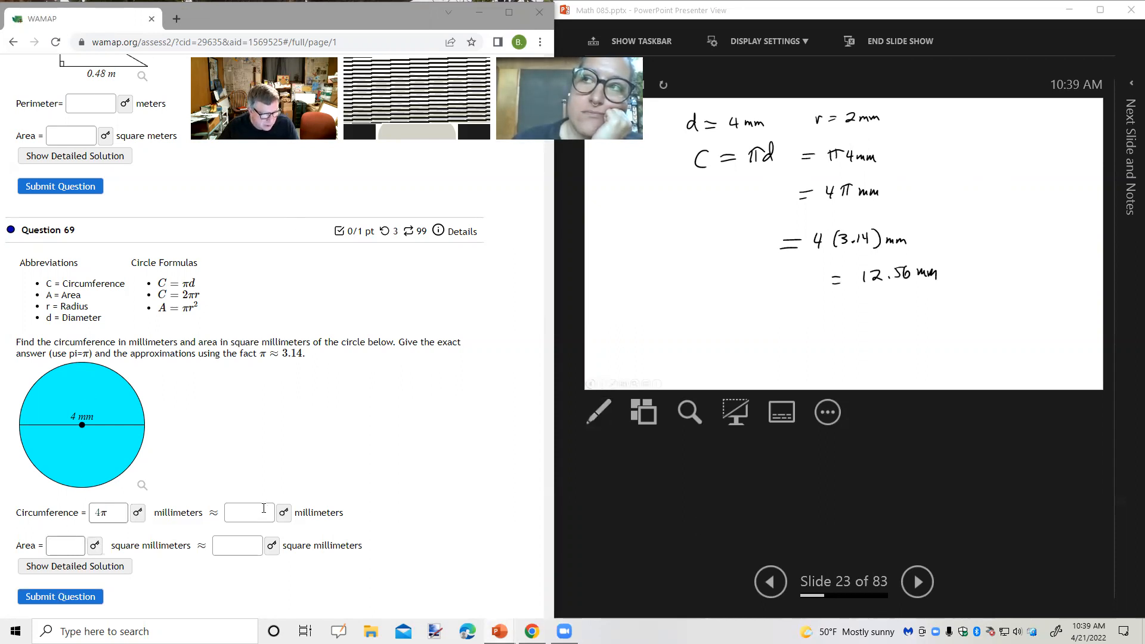
Enter 12.56 as WAMAP's approximate circumference, getting both circumference answers marked correct.
left_click(249, 513)
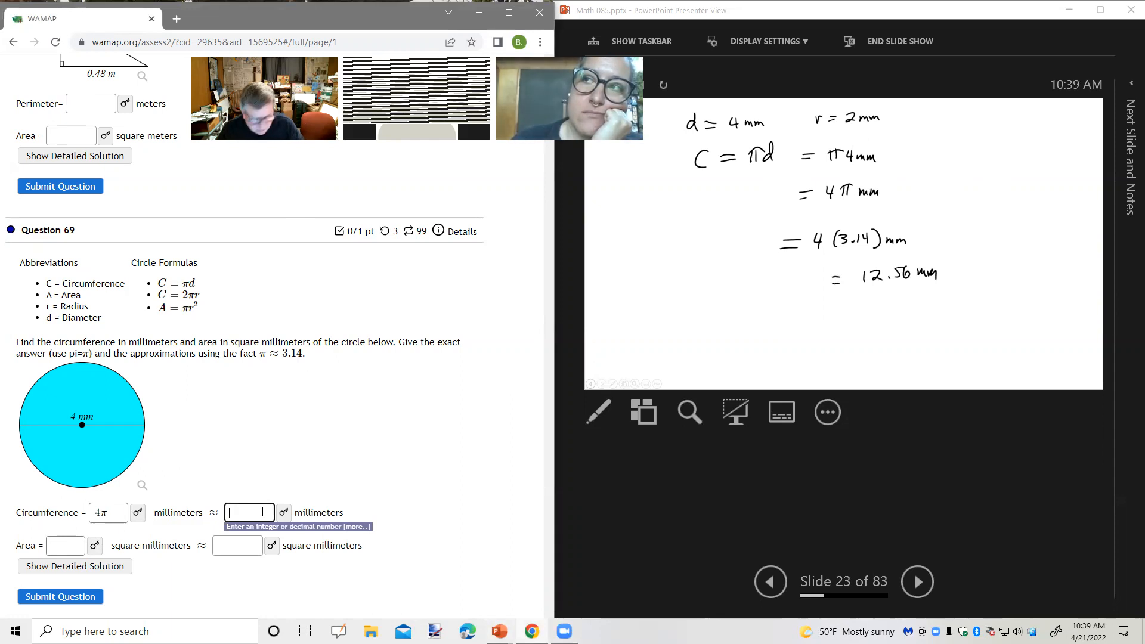
type("12.56")
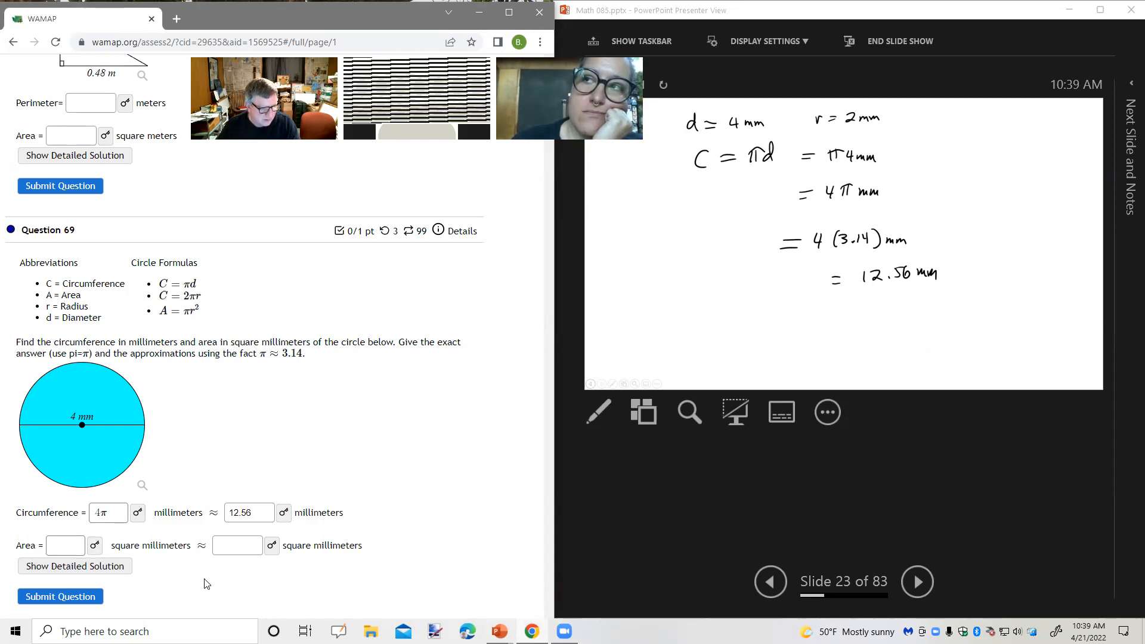
mouse_move(119, 585)
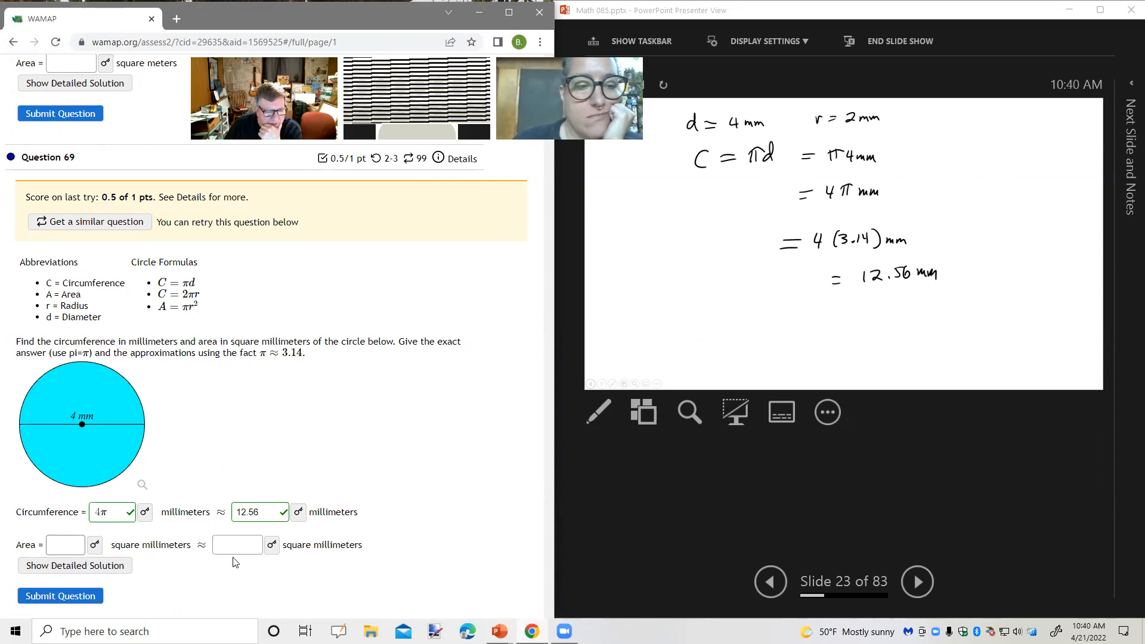
left_click(237, 545)
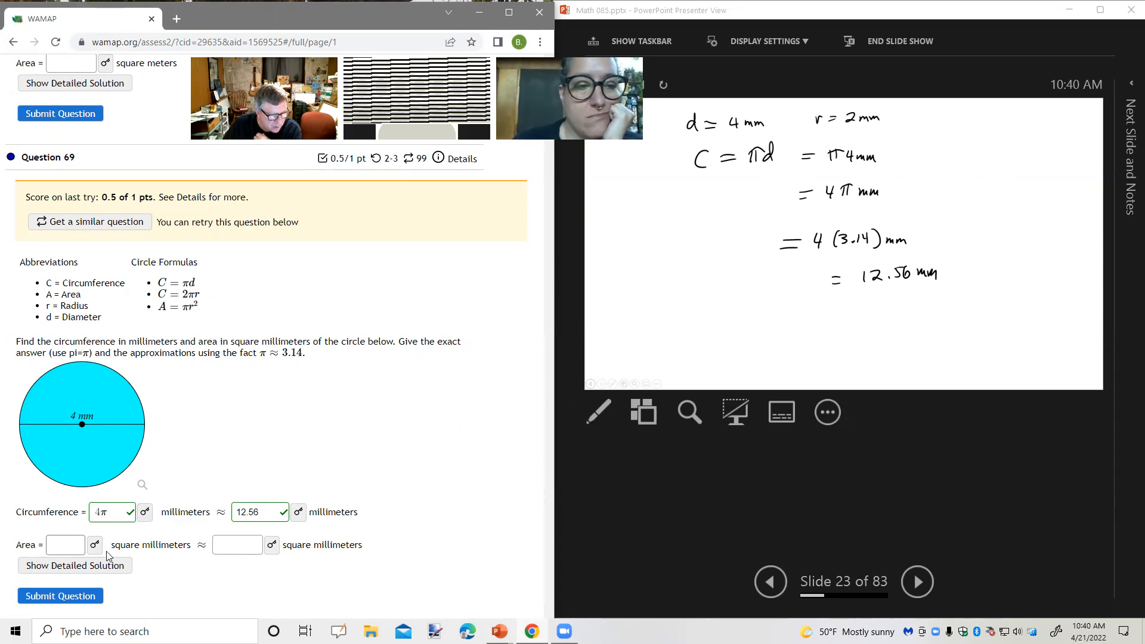
mouse_move(171, 579)
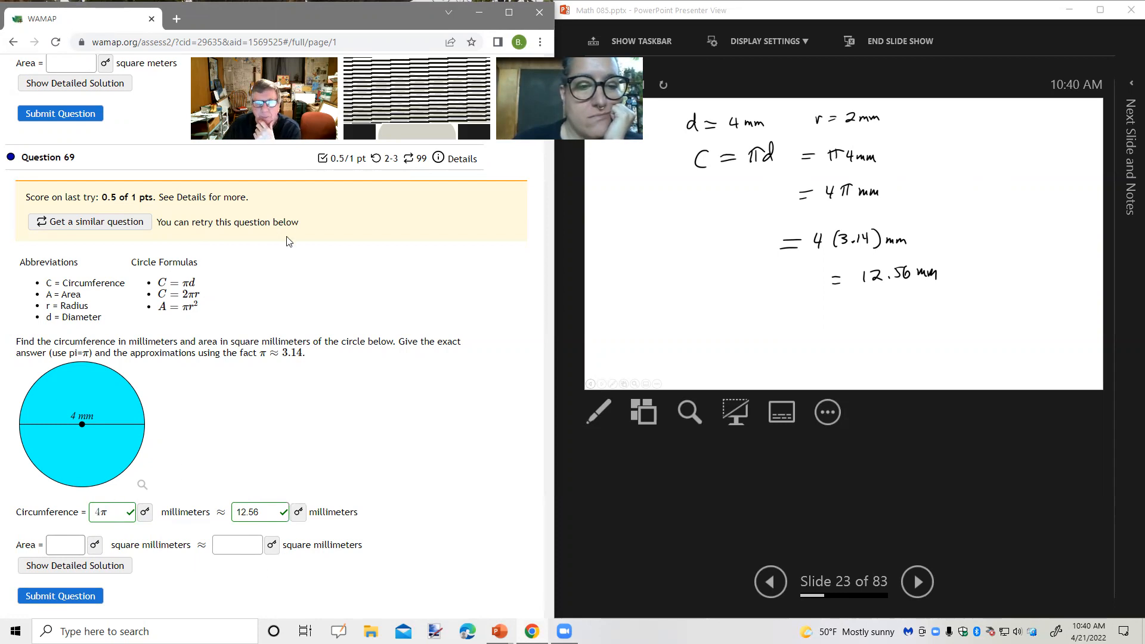
mouse_move(407, 166)
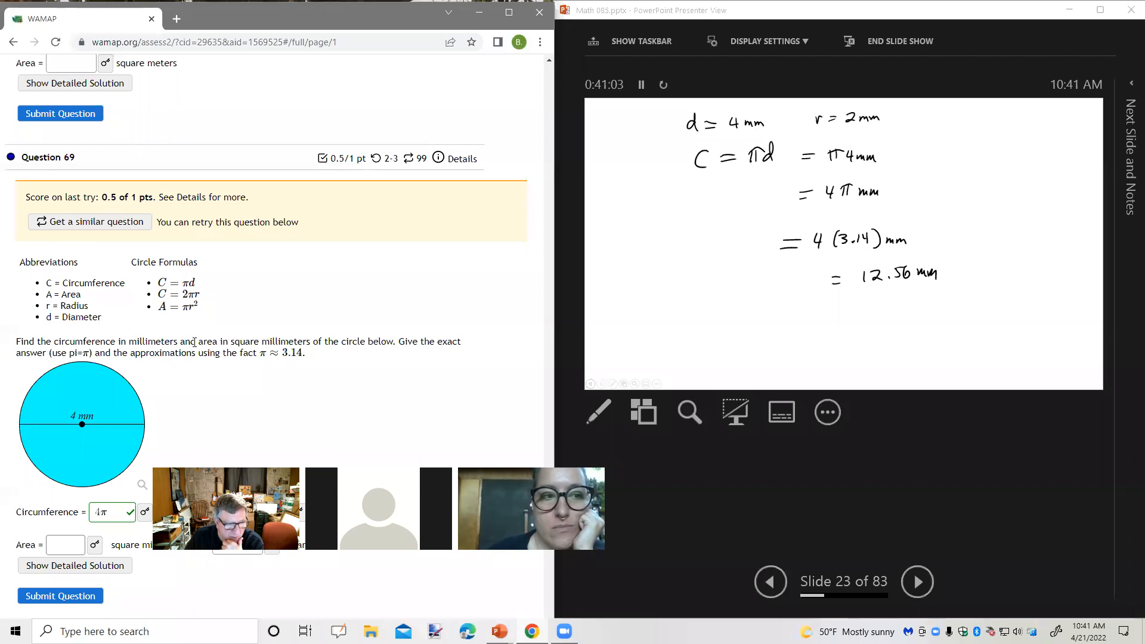
mouse_move(476, 374)
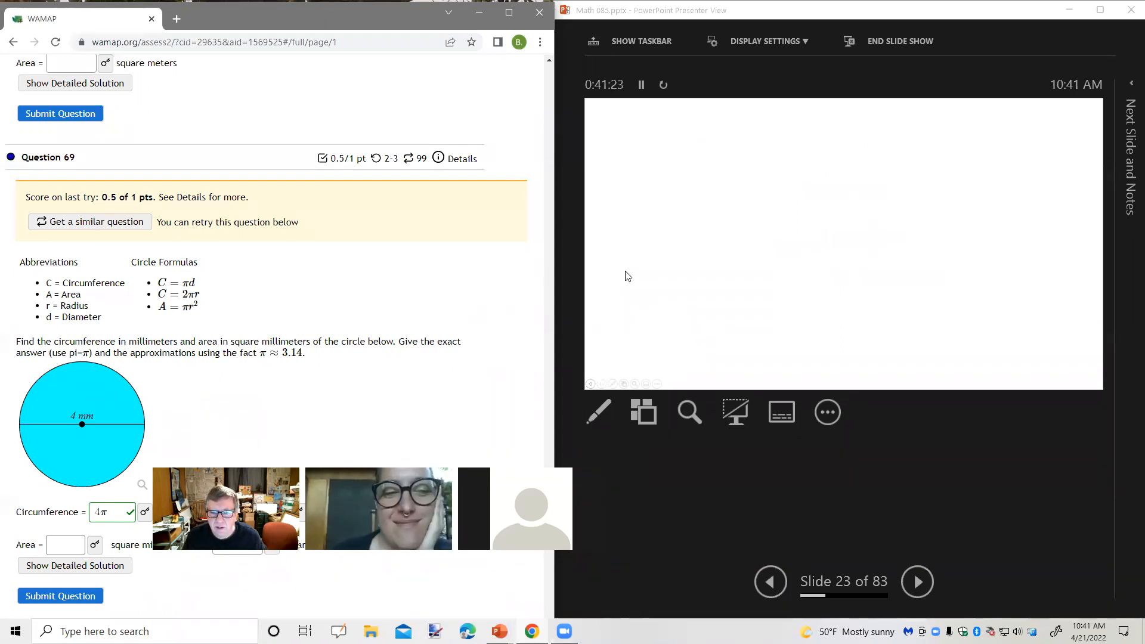
Advance the slide show to blank slide 26 for the next problem.
left_click(918, 582)
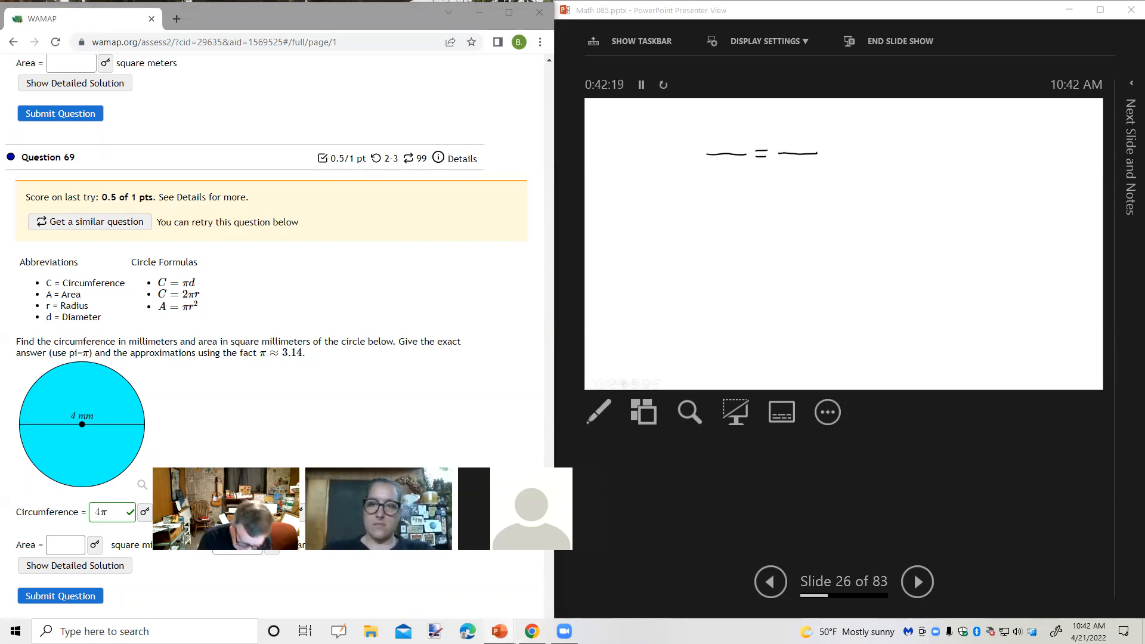
Write 18 JJ/20 sec = 45 JJ/x sec and circle the matching units on both fractions.
left_click(598, 412)
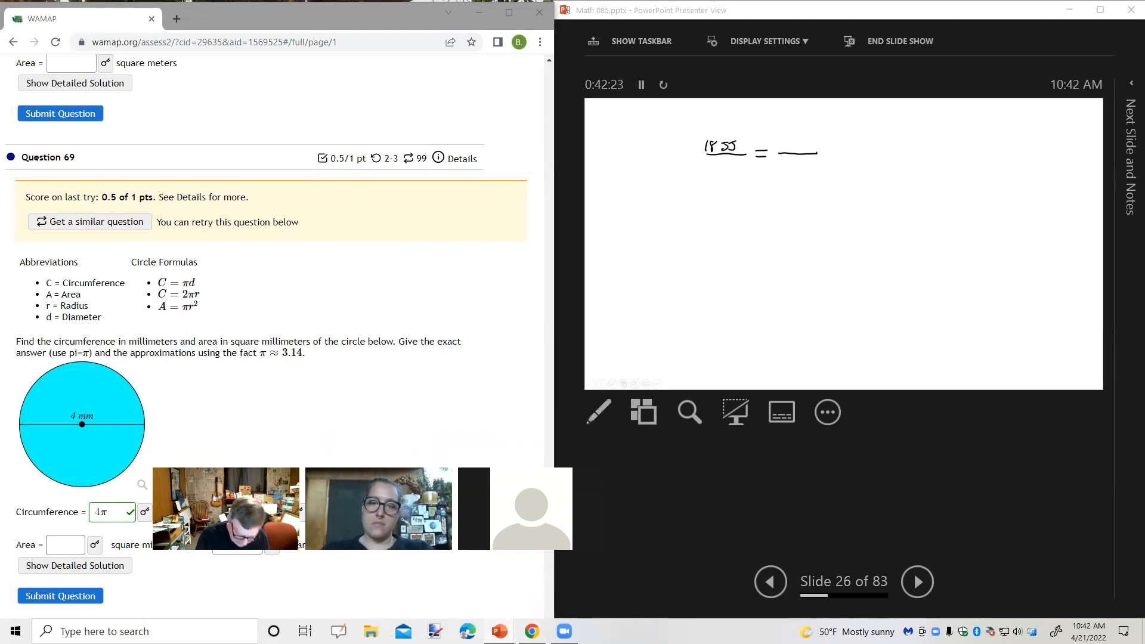
left_click(598, 413)
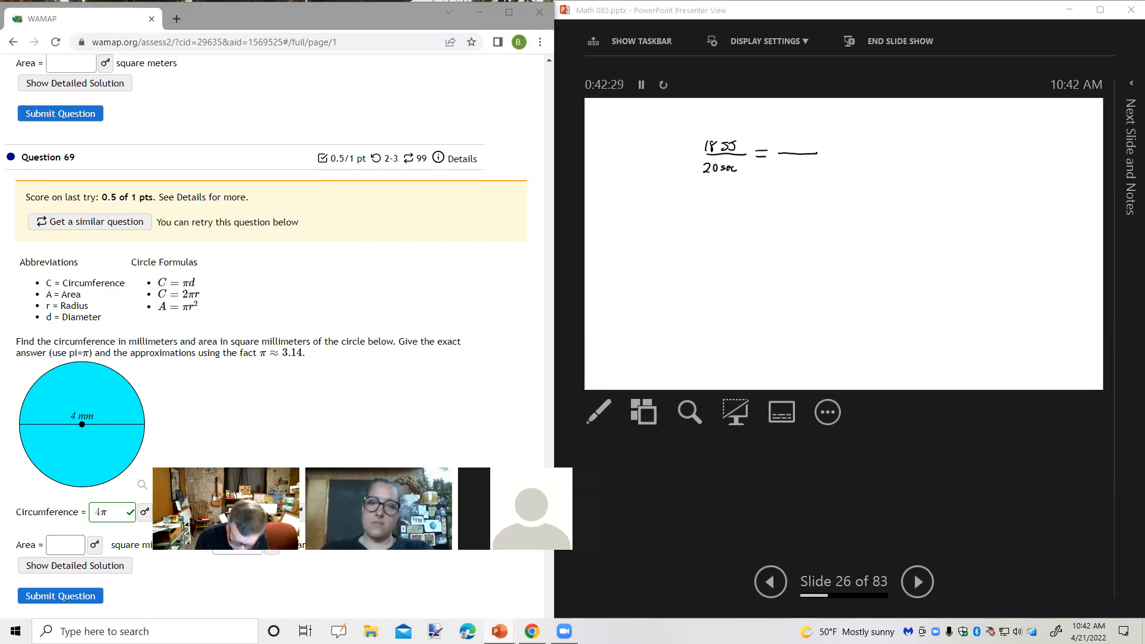
left_click(599, 412)
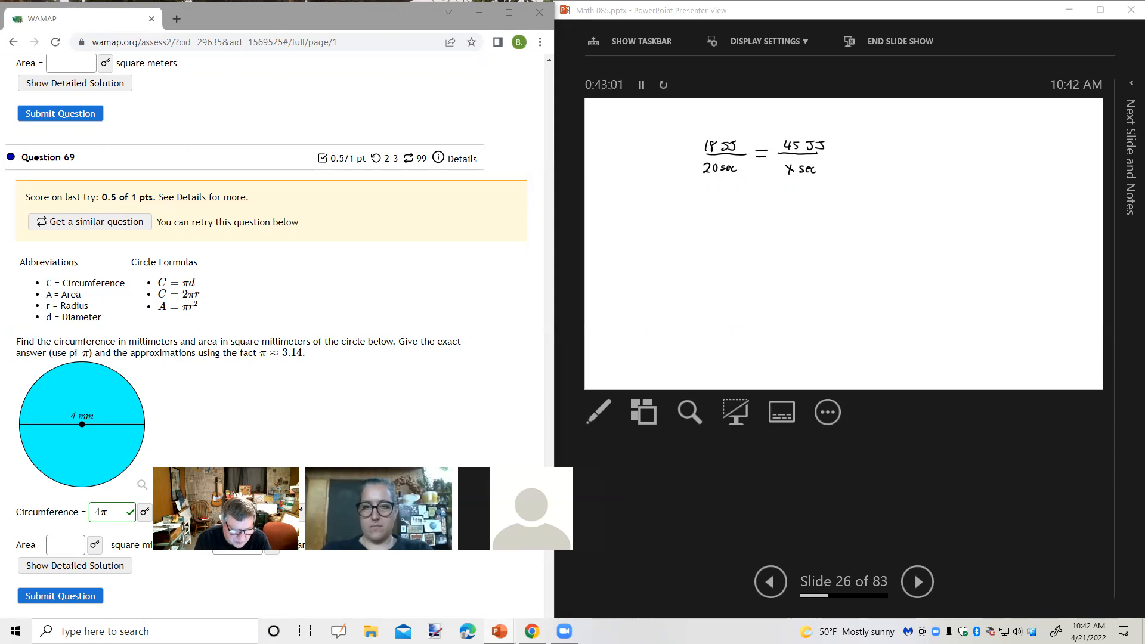
left_click(598, 412)
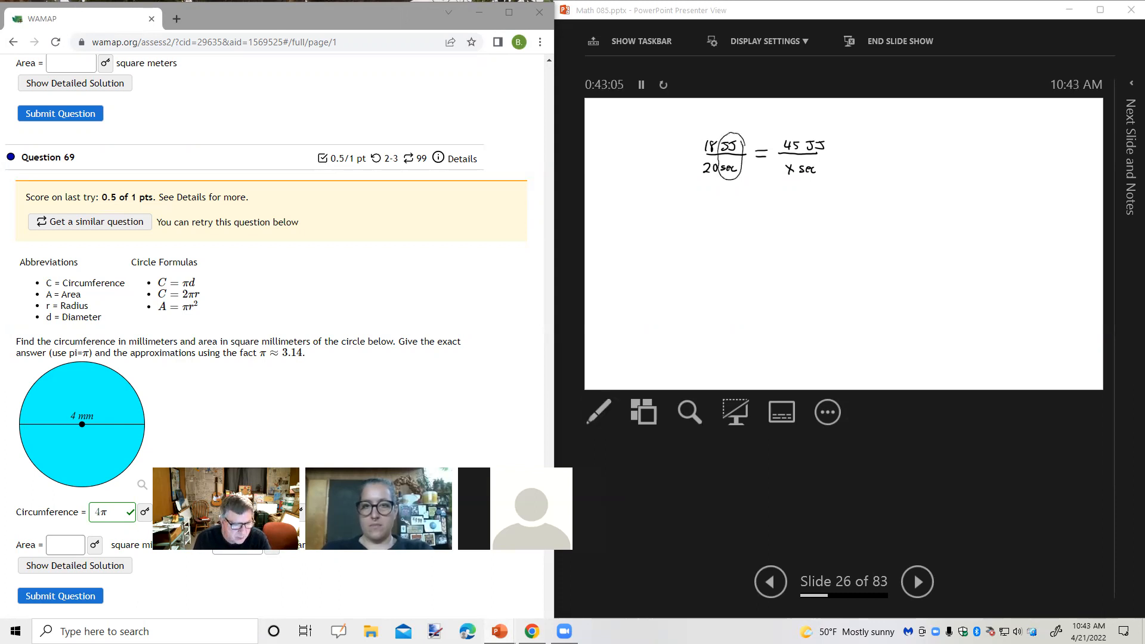
left_click(599, 412)
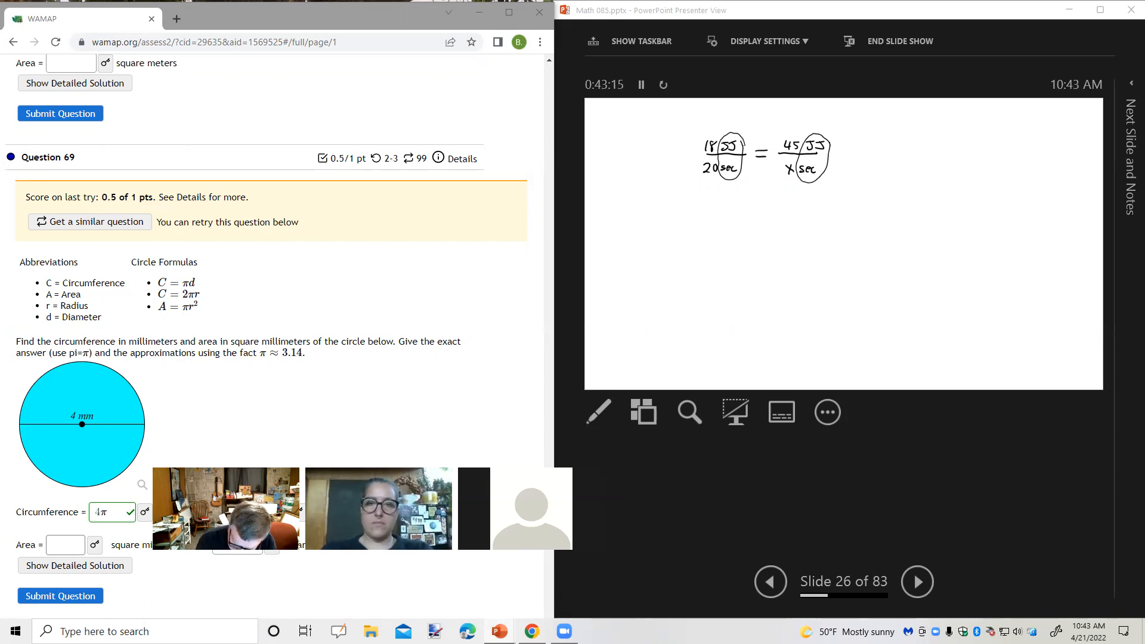
Draw cross-multiplication lines, write 18x = 20(45), and divide both sides by 18.
left_click(598, 412)
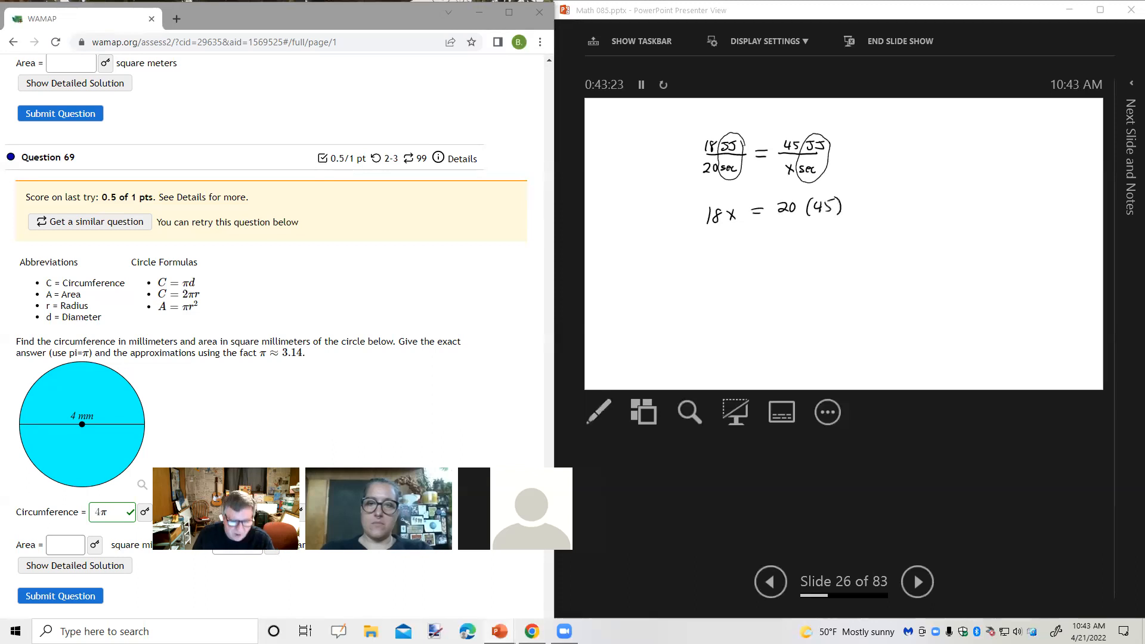
left_click(599, 412)
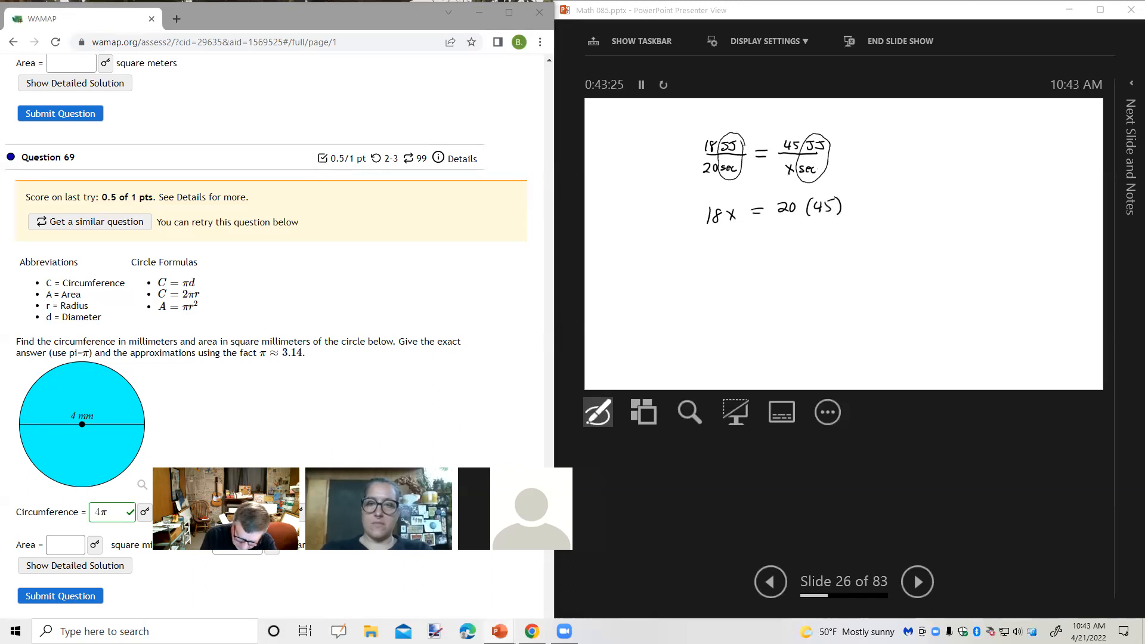
left_click_drag(730, 154, 818, 161)
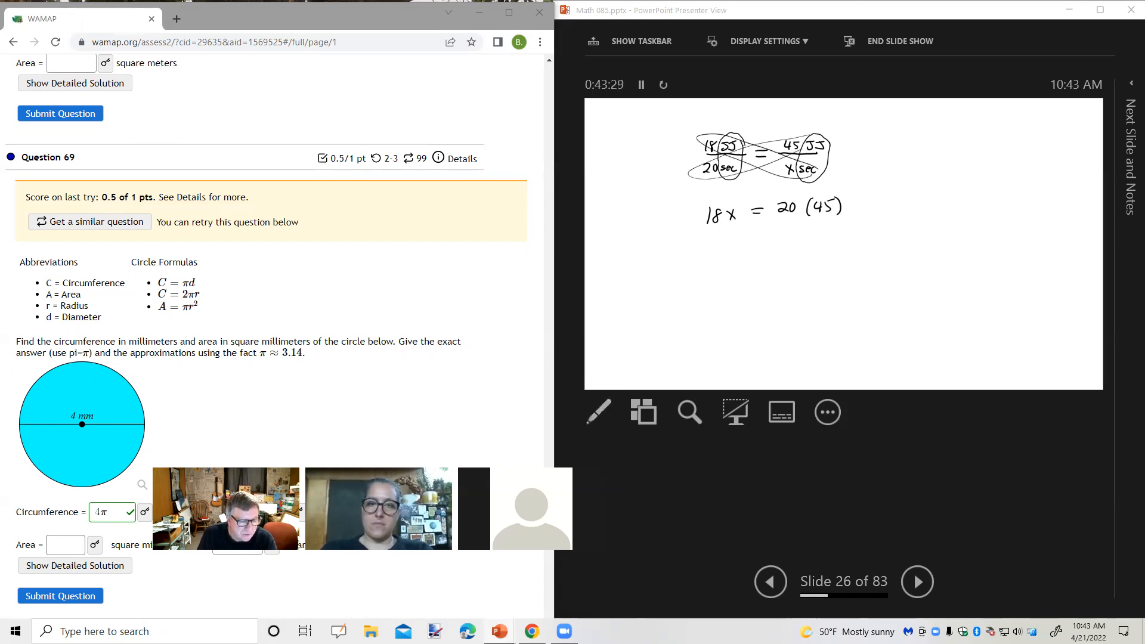
left_click(599, 411)
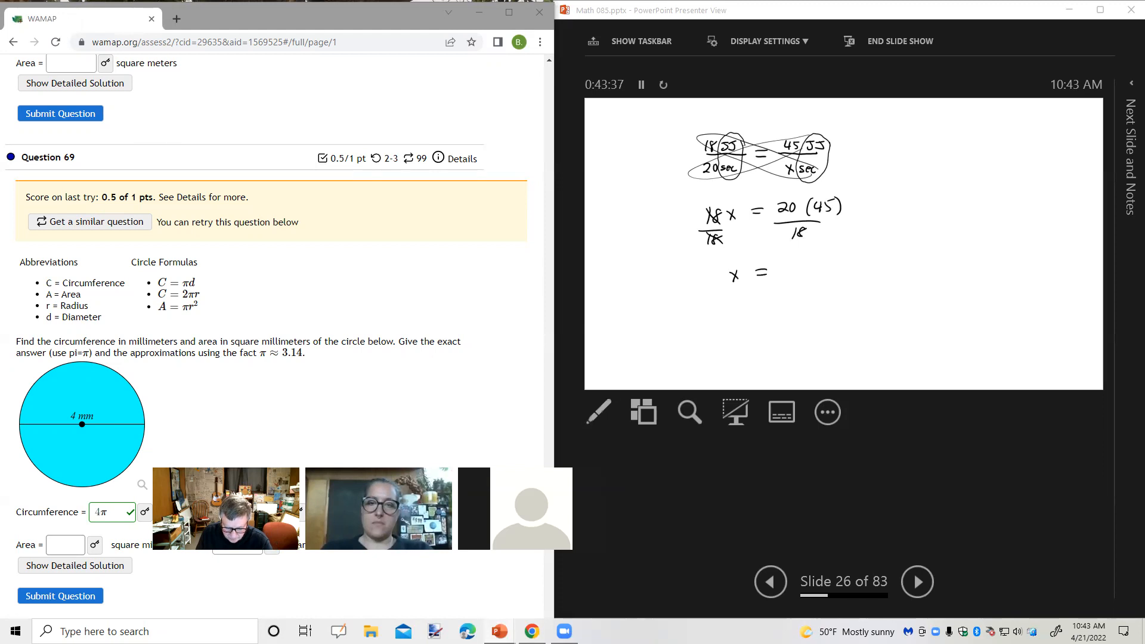
Cancel the common factor, reducing 20 to 10 and 18 to 9, giving x = 50 sec.
left_click(598, 412)
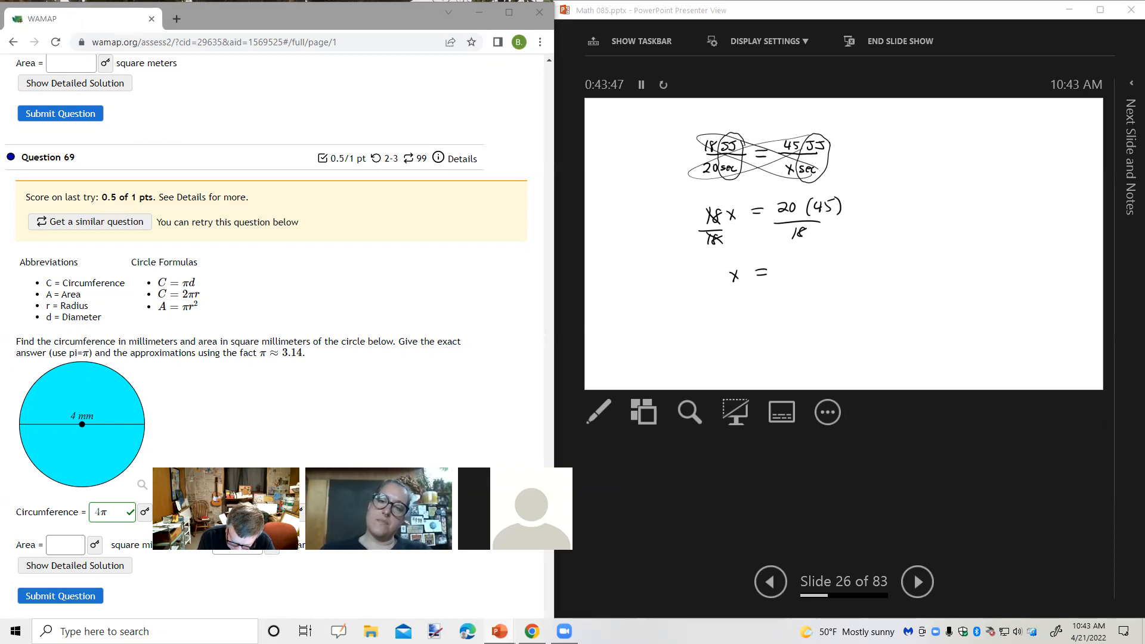
left_click(598, 411)
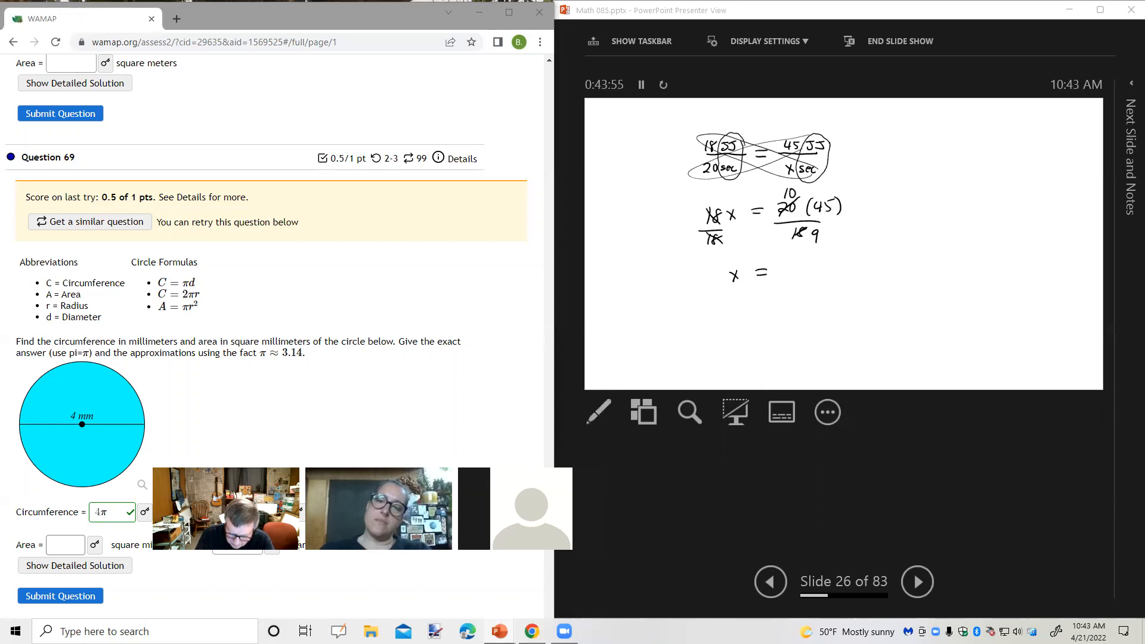
left_click(598, 412)
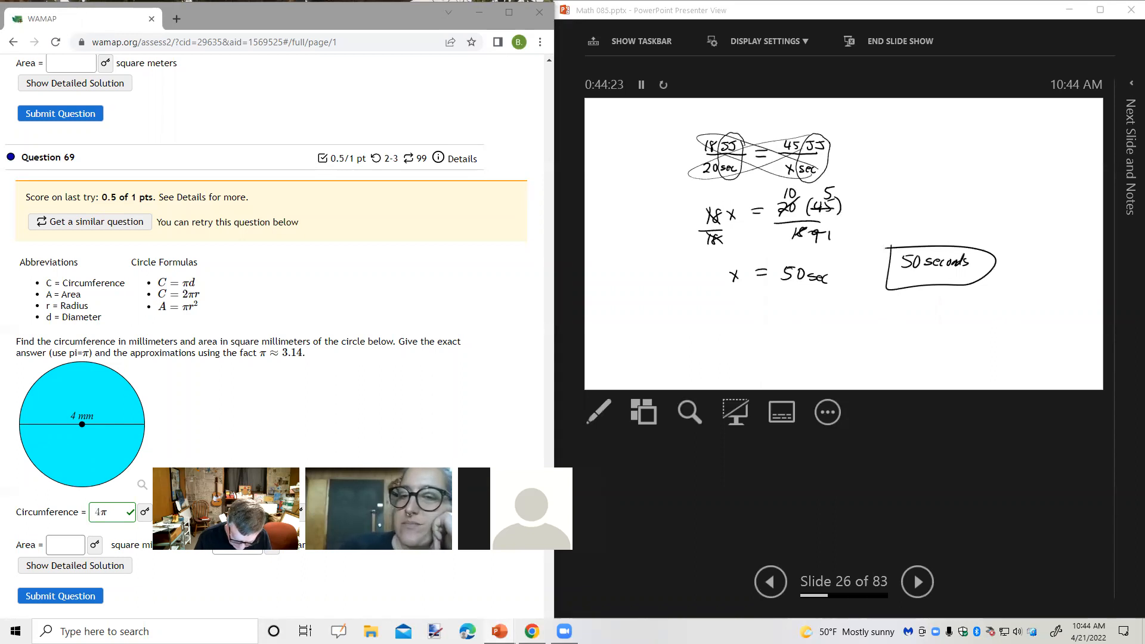
Box '50 seconds' and advance to blank slide 27.
left_click(917, 582)
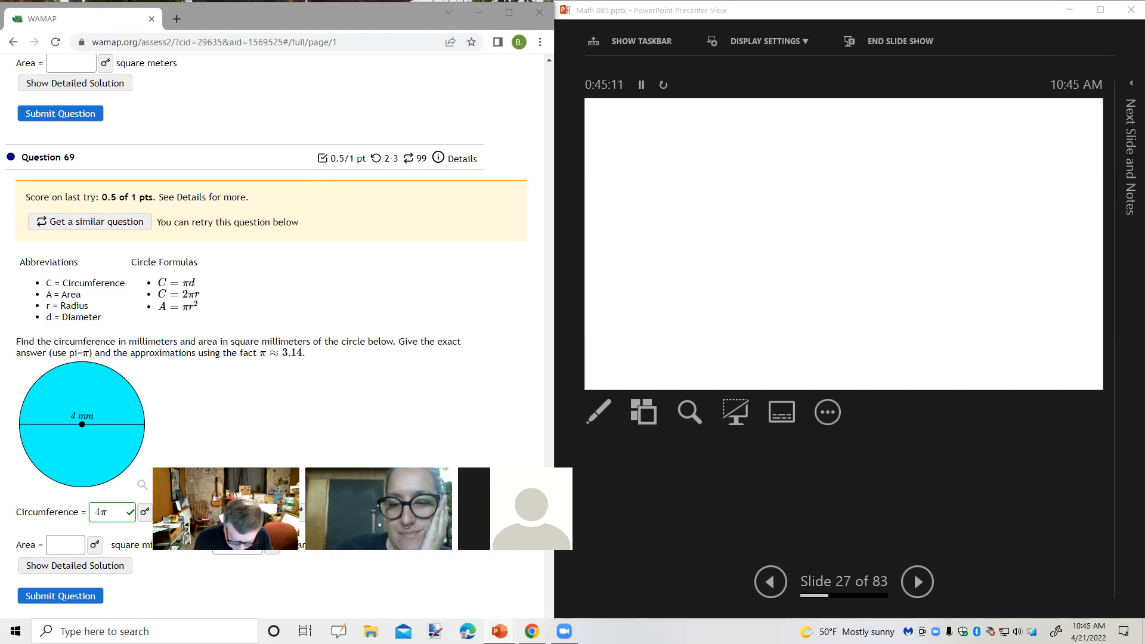
Write the flour-to-sugar proportion and cross-multiply it to 1¾x = ¾·2⅓.
left_click(598, 412)
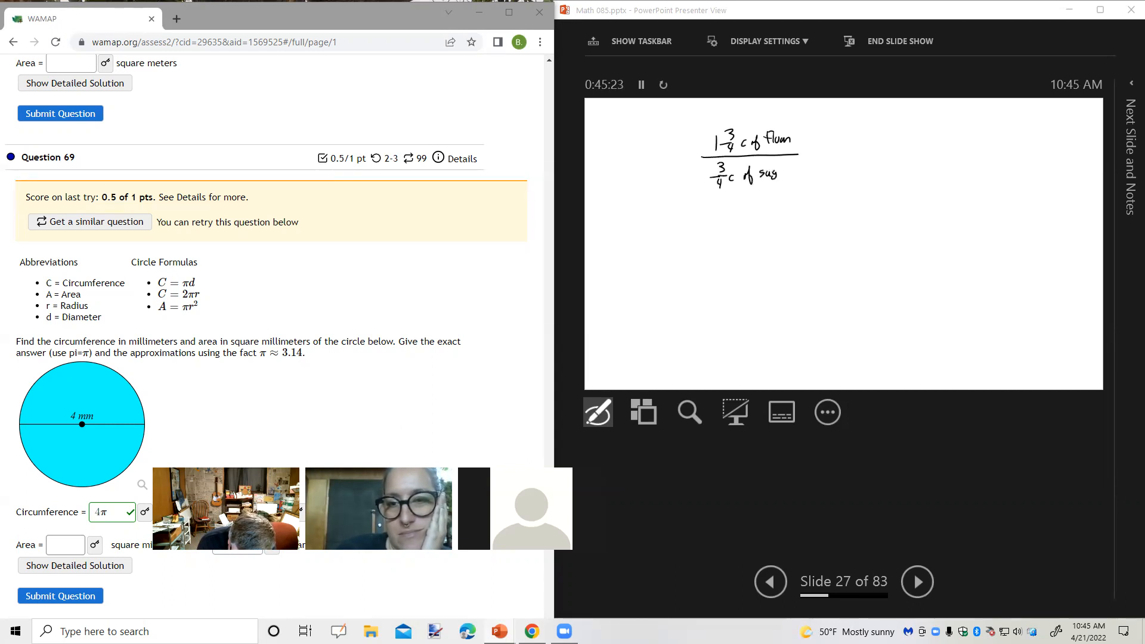
left_click_drag(810, 153, 924, 154)
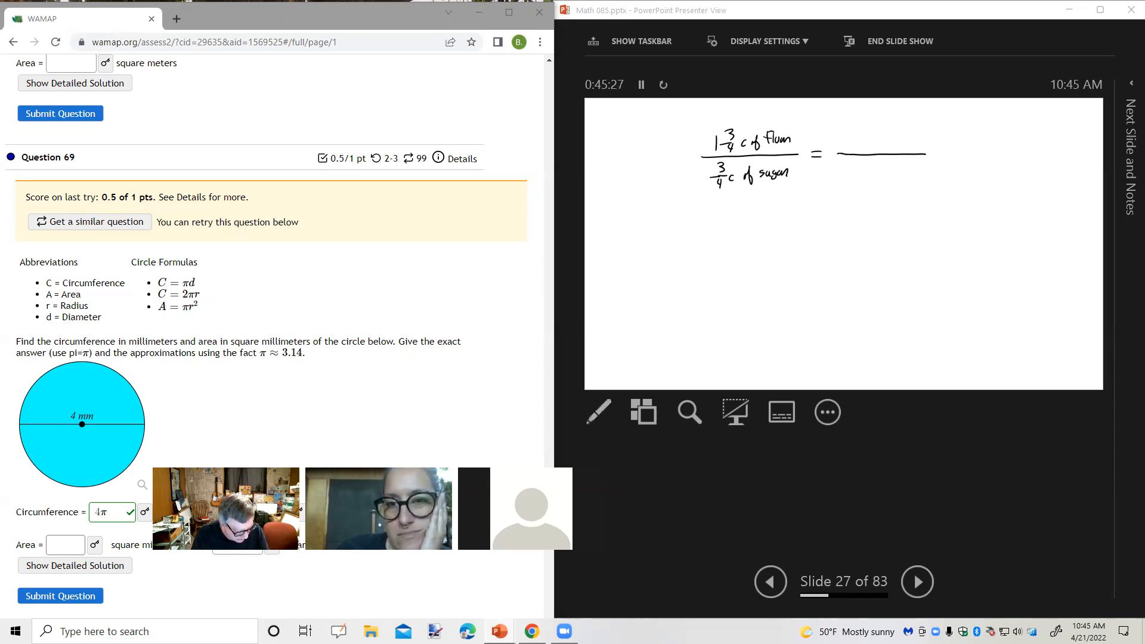
left_click(598, 413)
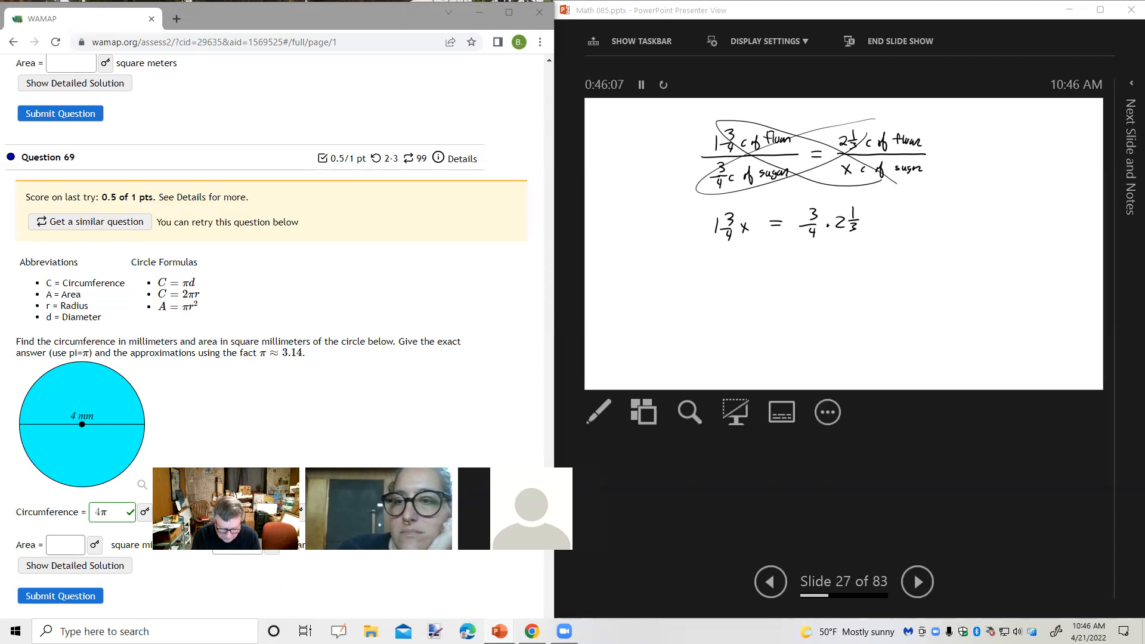
Rewrite as 7/4 x = 3/4 · 2/3 with blank multipliers on both sides.
left_click(597, 412)
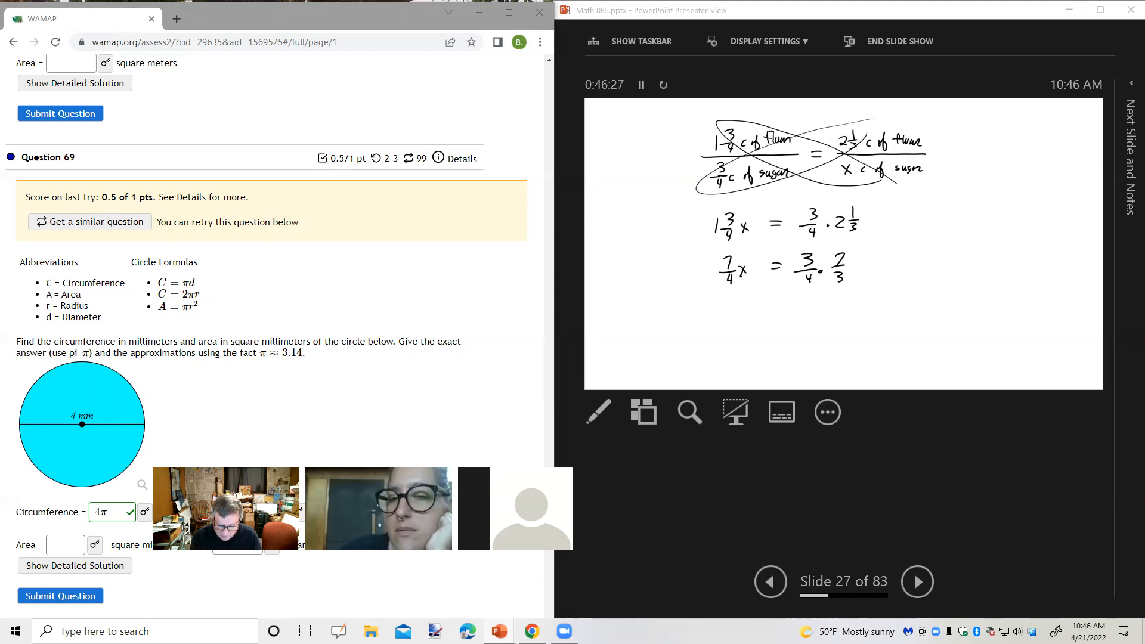
left_click(598, 413)
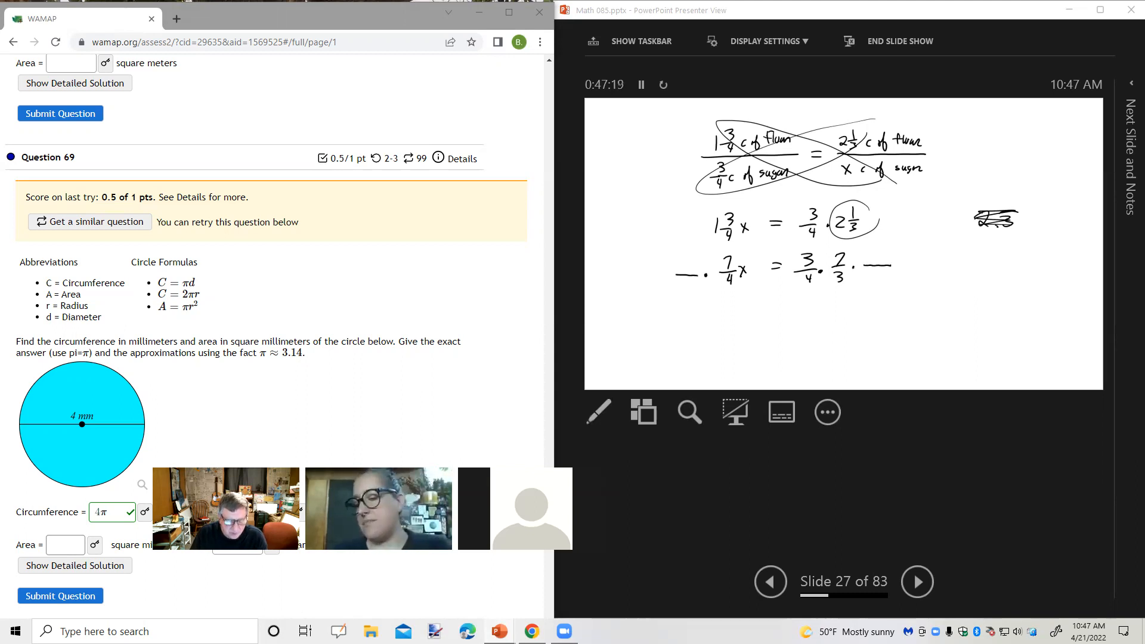
Multiply both sides by 4/7, cancel to x = 1 cup of sugar, then go to slide 28.
left_click(599, 412)
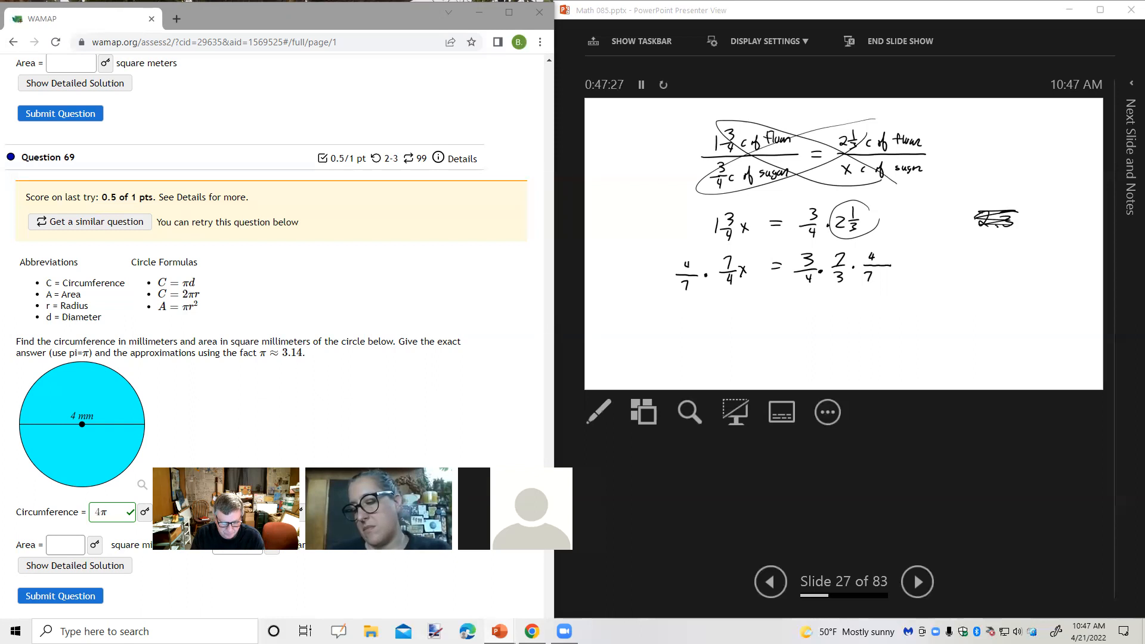
left_click(598, 412)
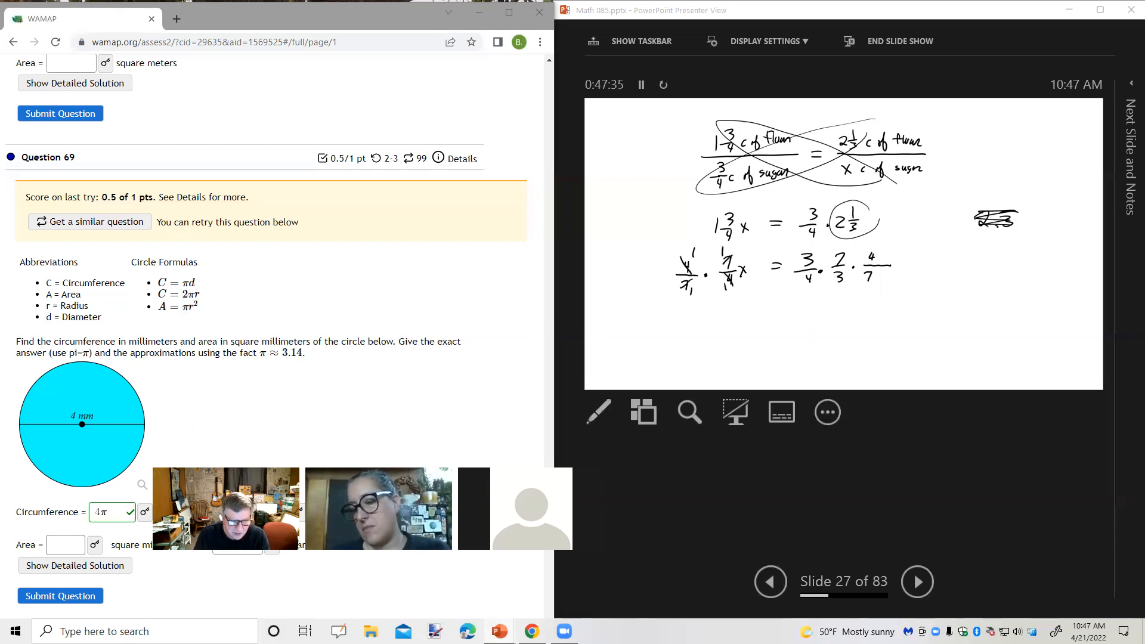
left_click(597, 411)
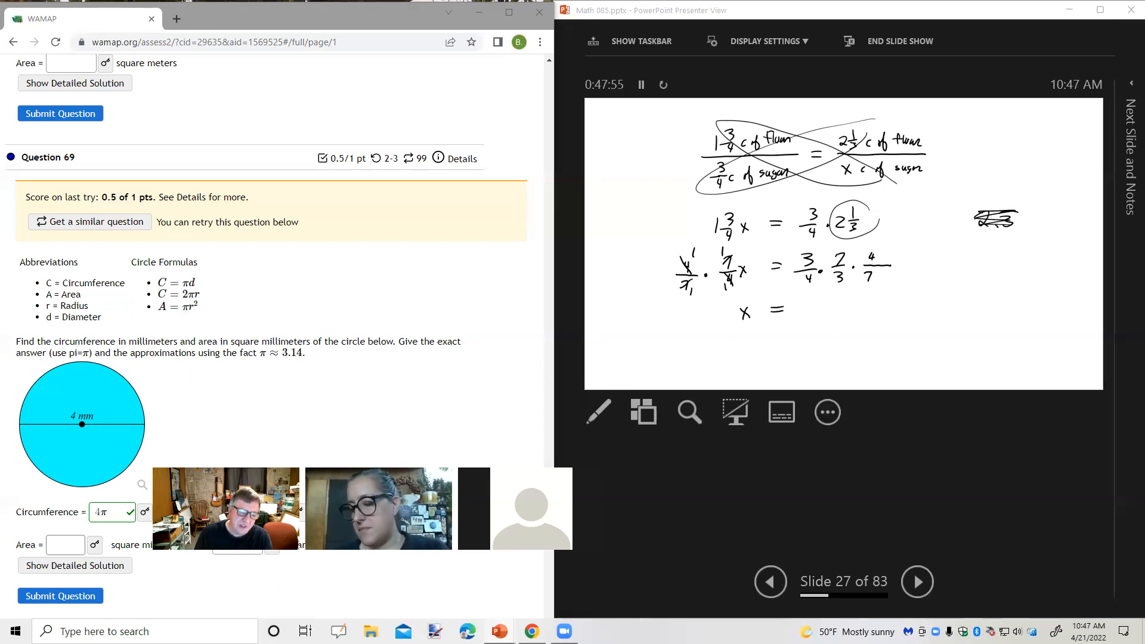
left_click(599, 413)
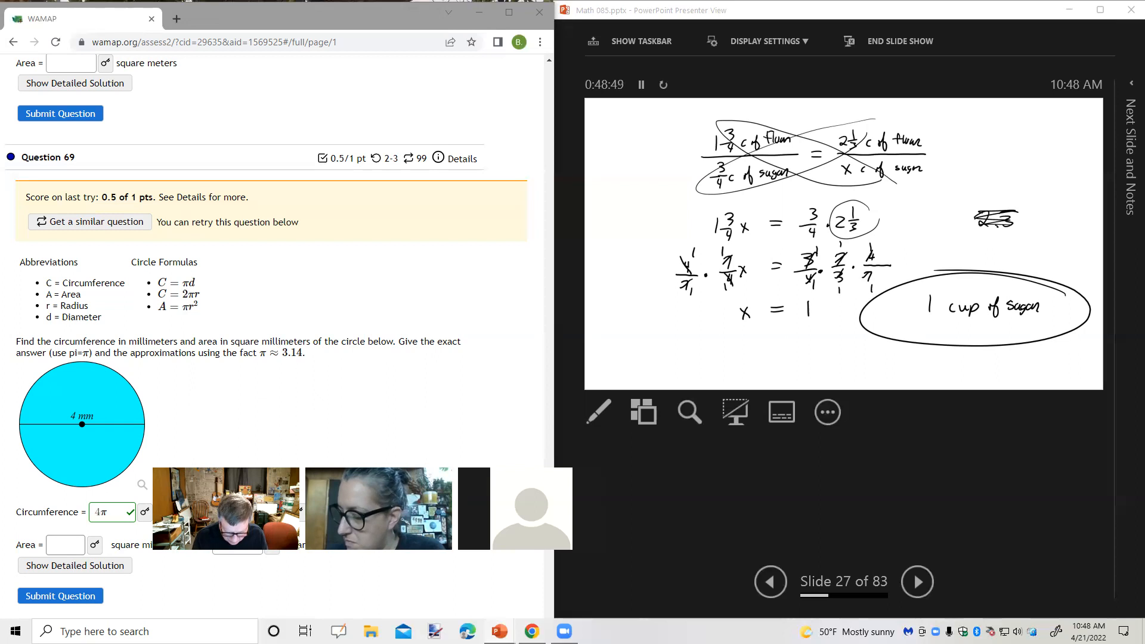
left_click(918, 582)
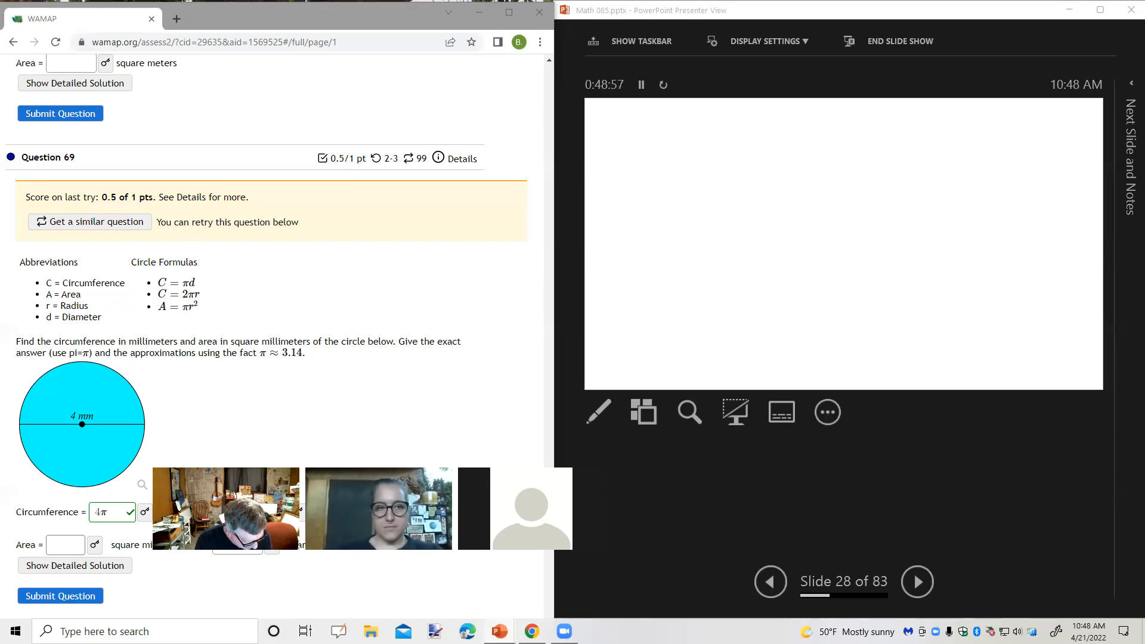
Write the sugar-to-flour proportion with its matching ratio on the new slide.
left_click(598, 412)
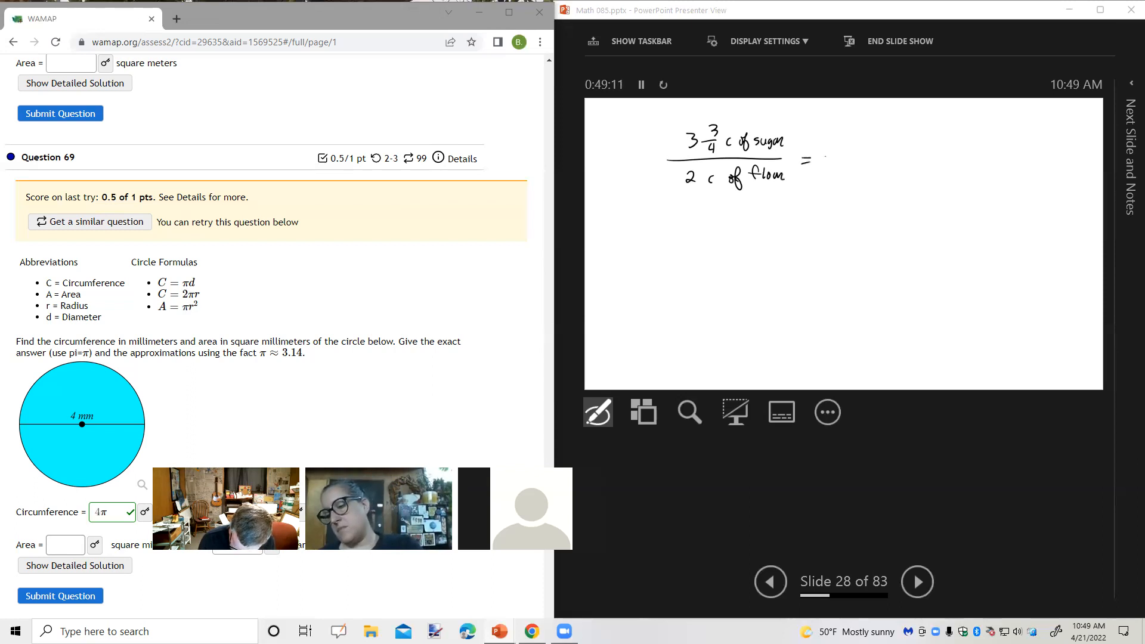
left_click_drag(825, 157, 923, 157)
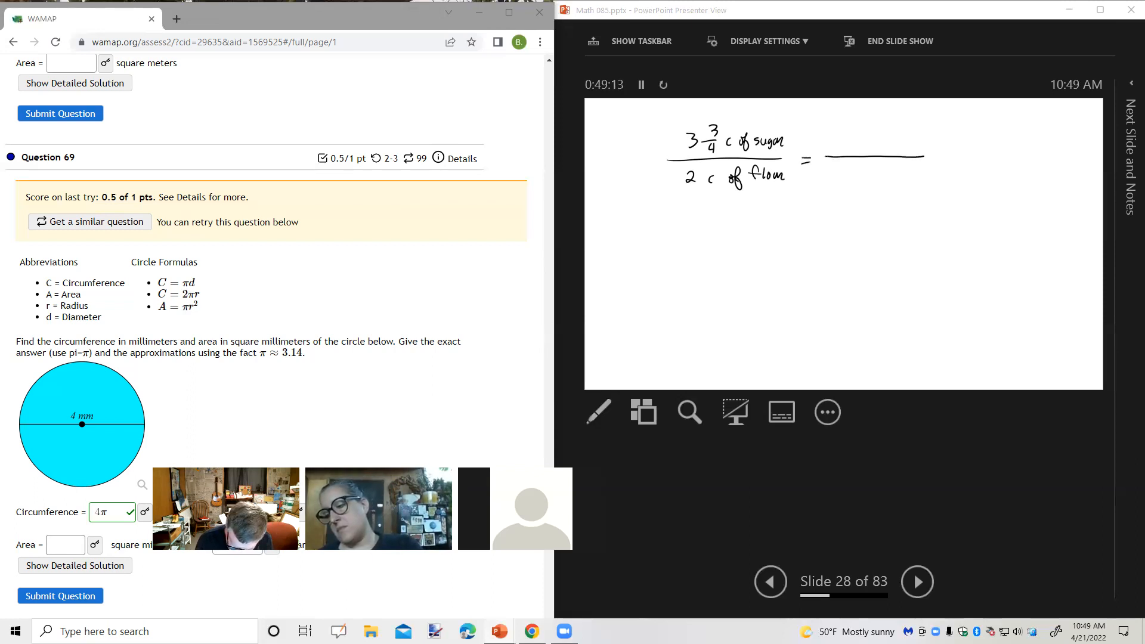
left_click(598, 413)
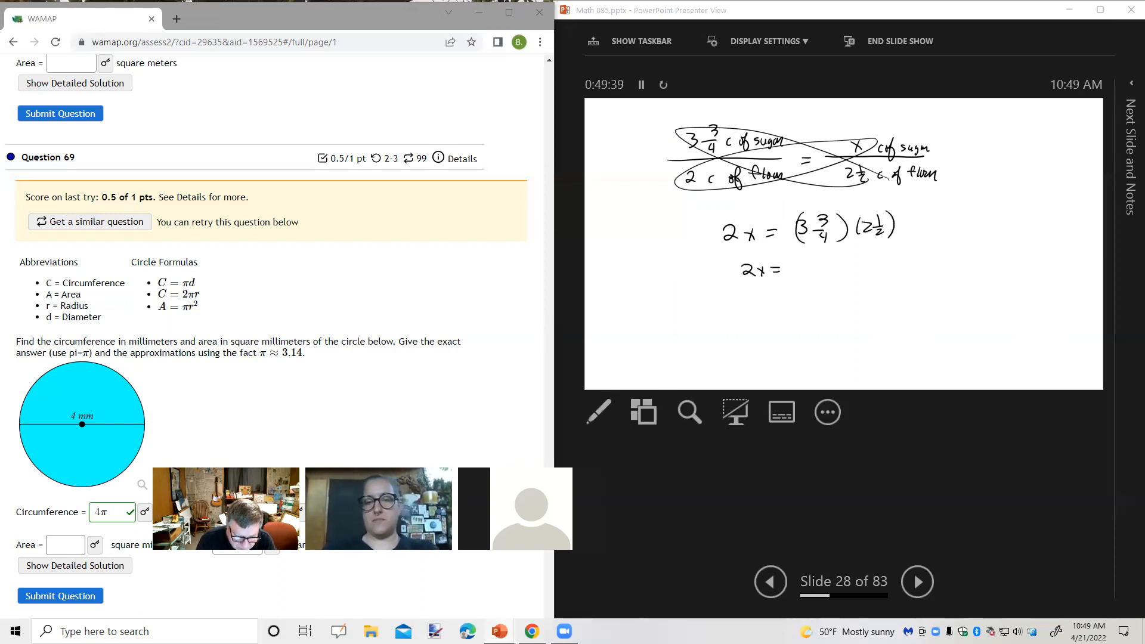
Write 2x = (3.75)(2.5), divide by 2, and reach x = 4.6875 = 4 11/16.
left_click(601, 412)
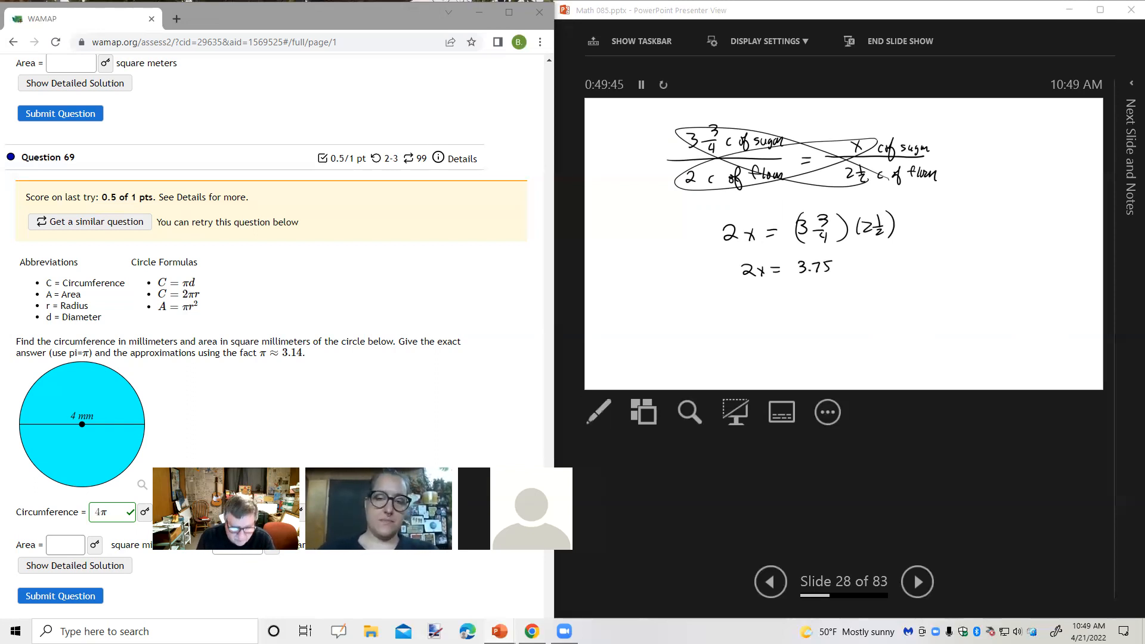
left_click(598, 412)
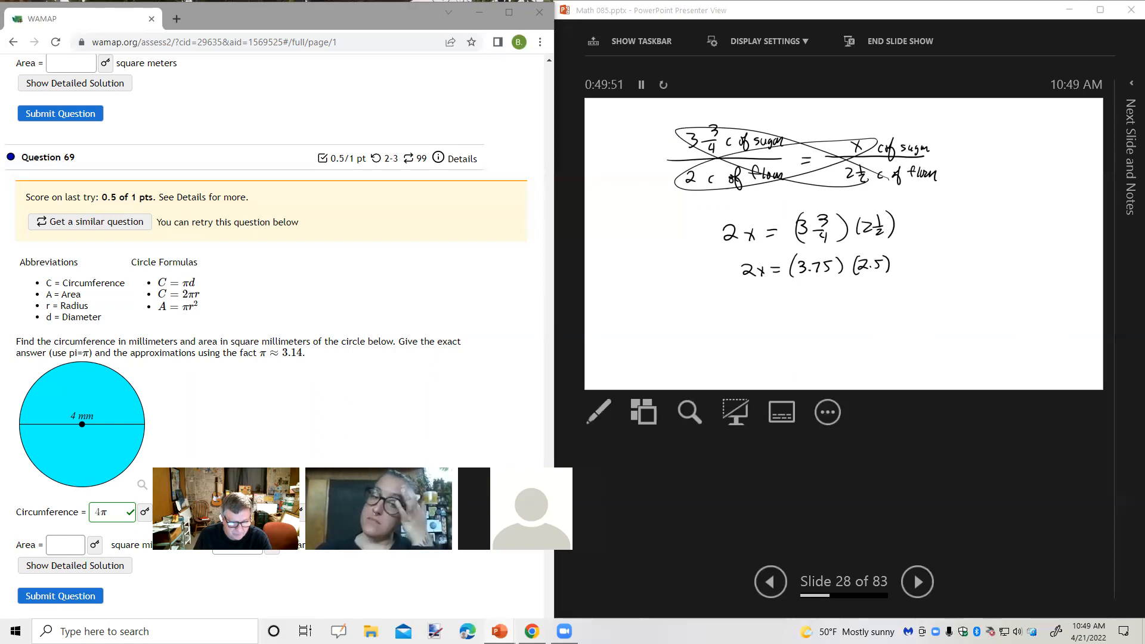
left_click(599, 412)
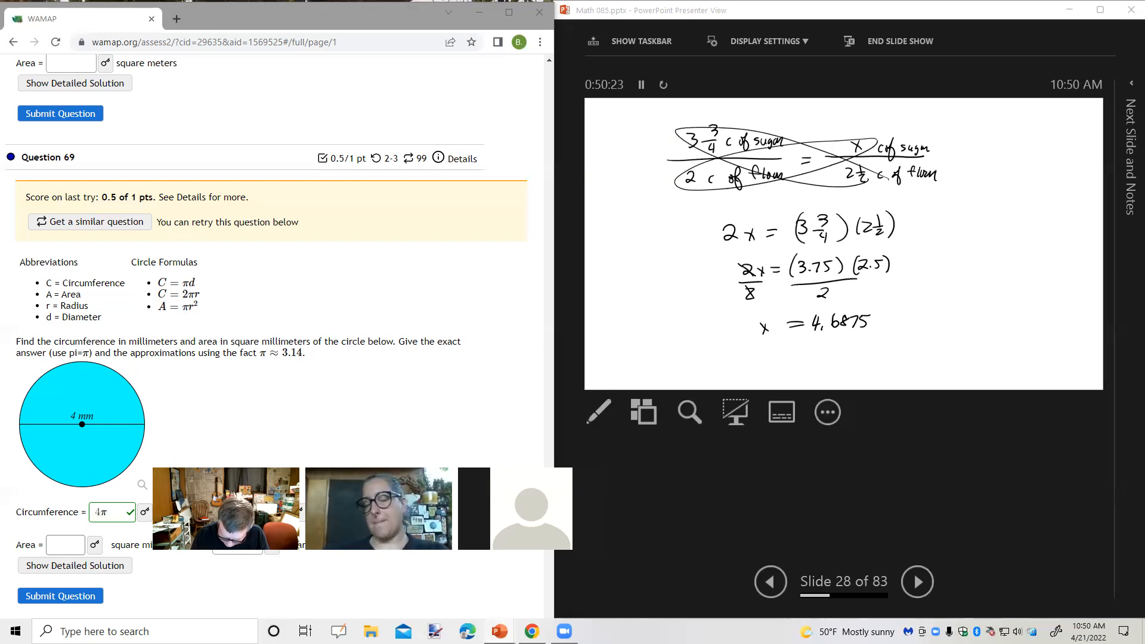
left_click(598, 412)
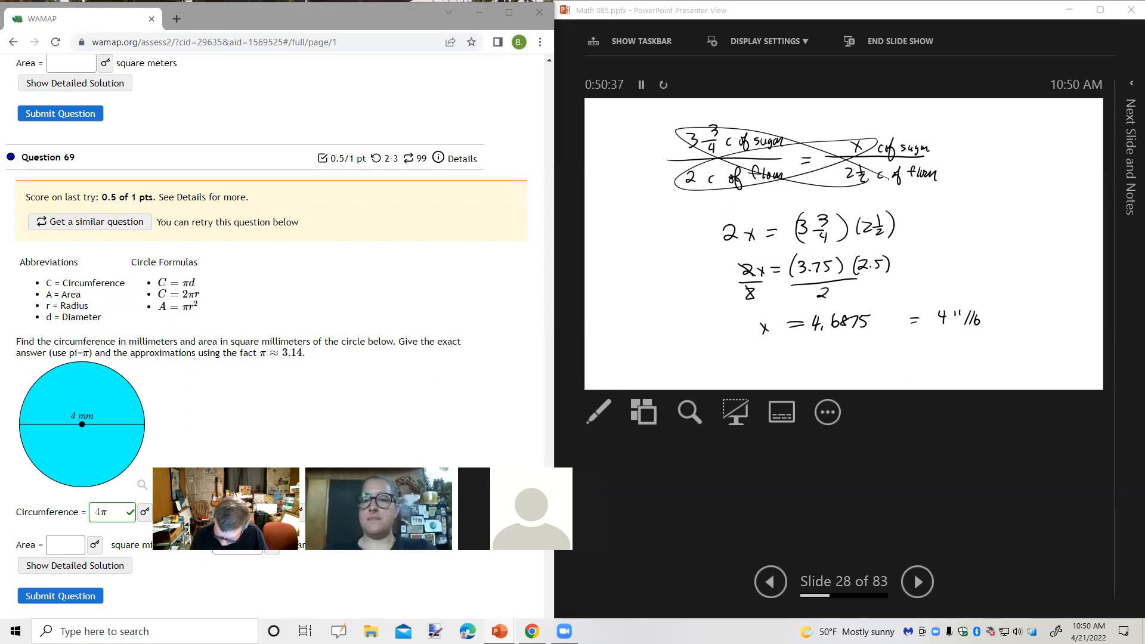
left_click(598, 413)
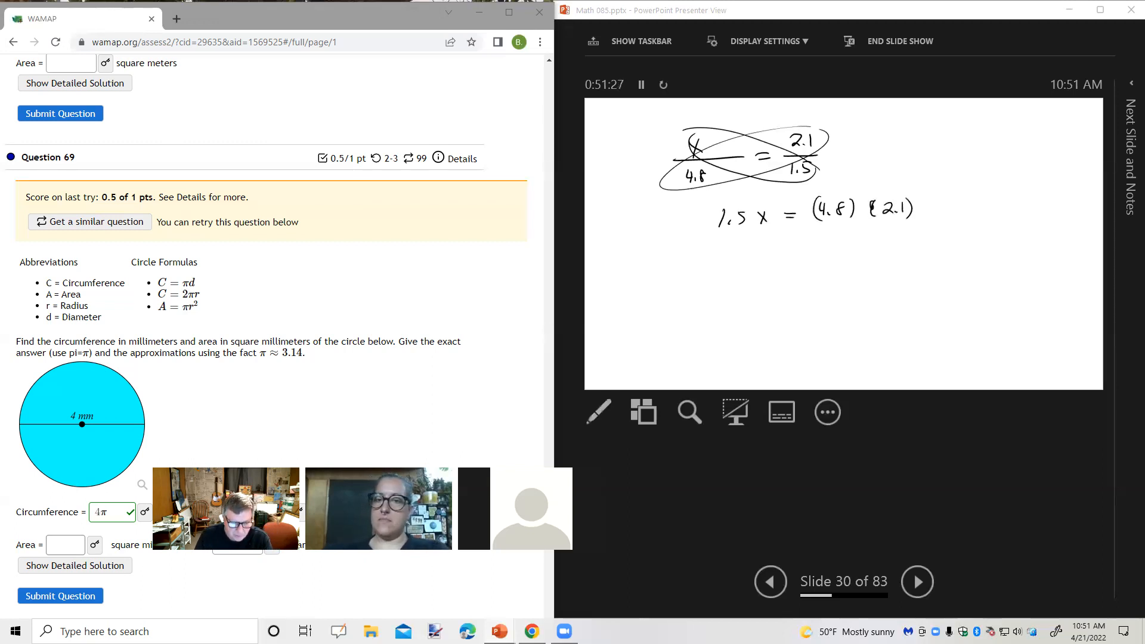
Write 1.5x = (4.8)(2.1) and divide both sides by 1.5.
left_click(598, 411)
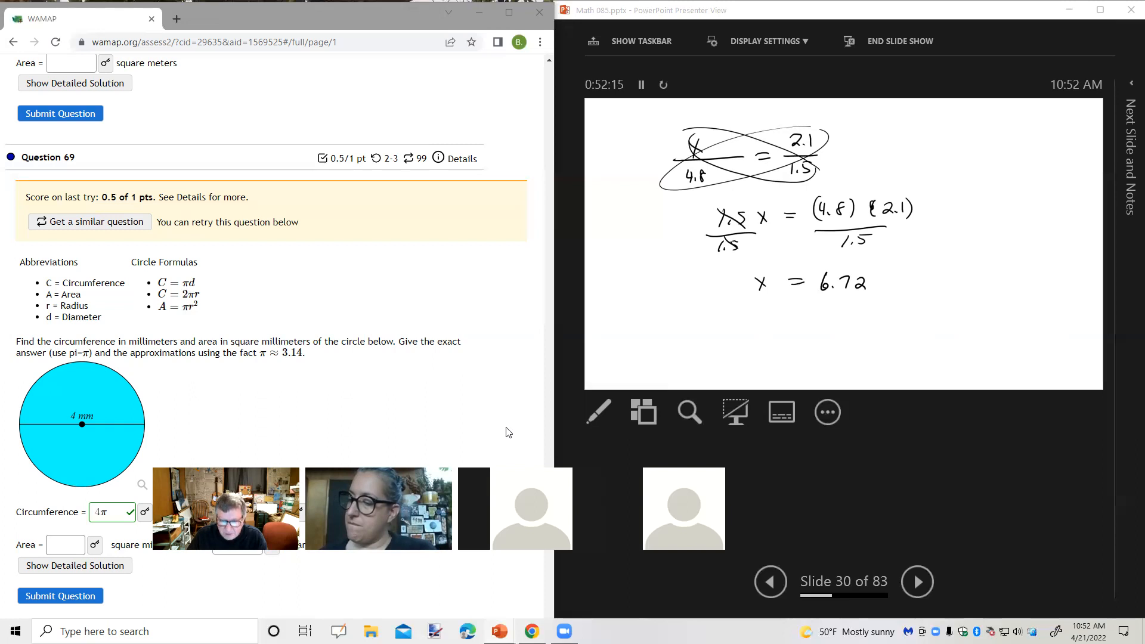
Write x = 6.72, then start a blank page with 60 miles / 1 hr.
left_click(918, 582)
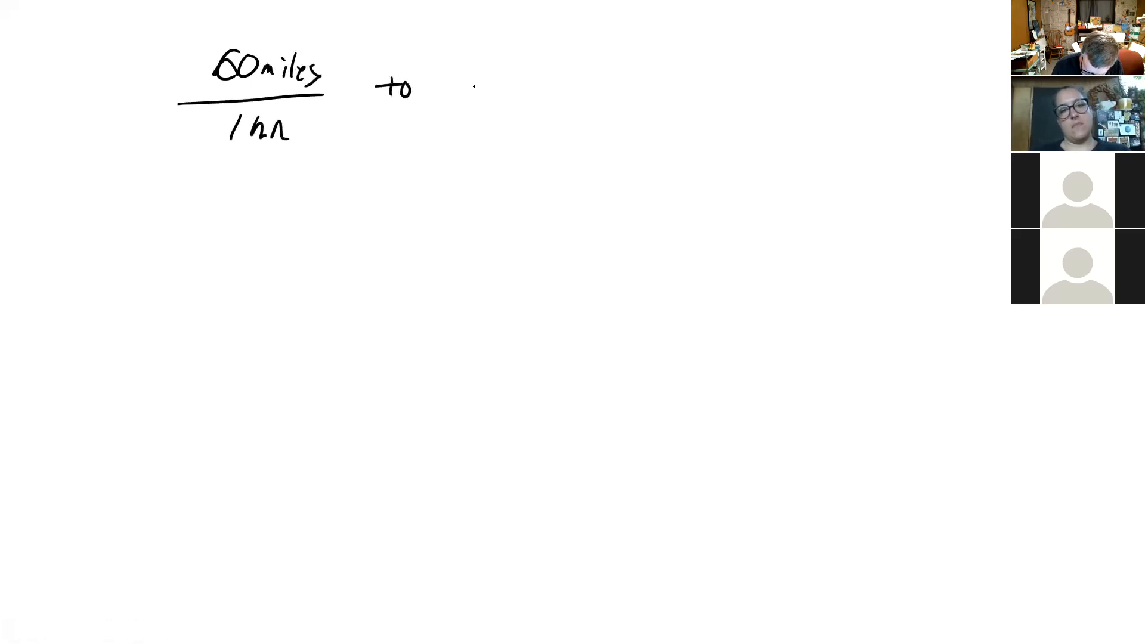
Handwrite the mm/1 sec target, the miles→km→m→mm and hr→min→sec maps, and 1.609 km/1 mile.
left_click_drag(468, 77, 705, 74)
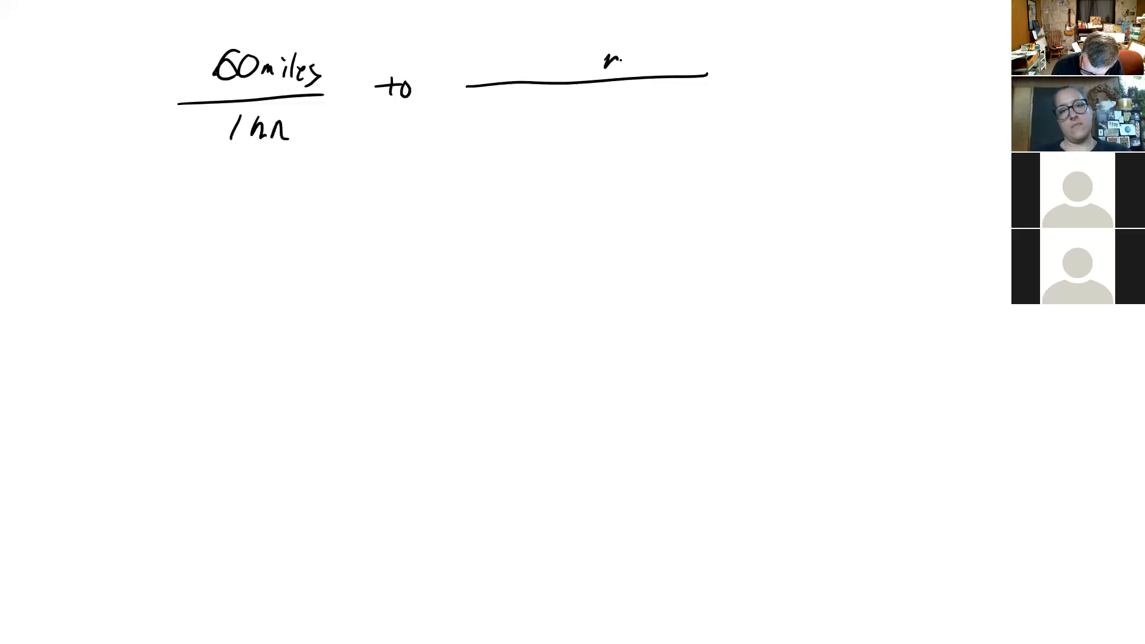
type("mm/1s")
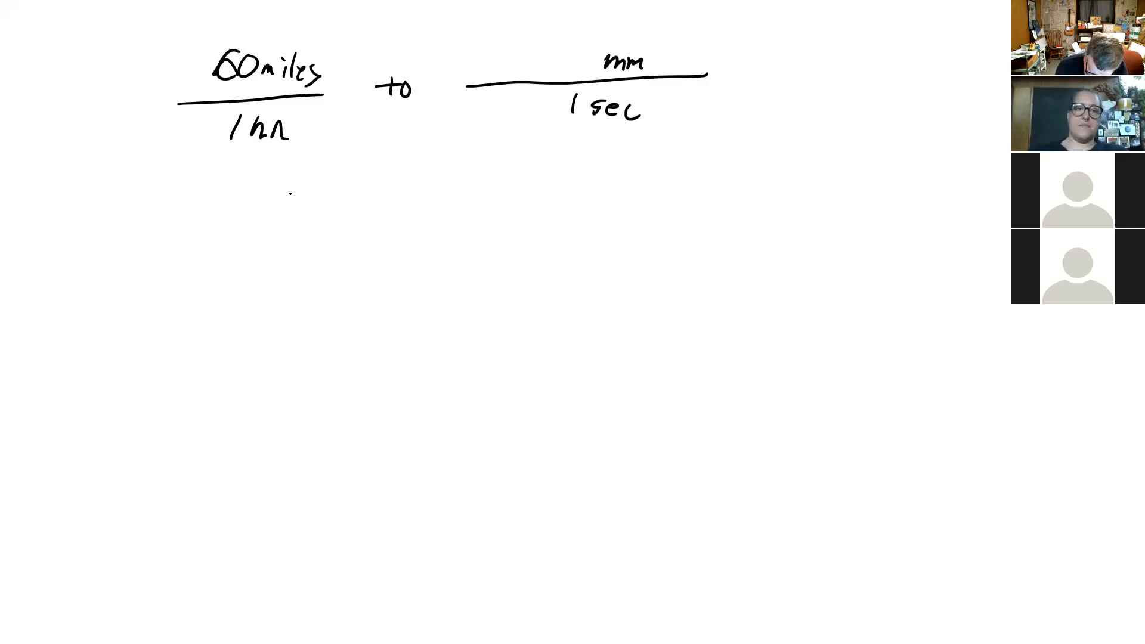
left_click_drag(189, 222, 563, 211)
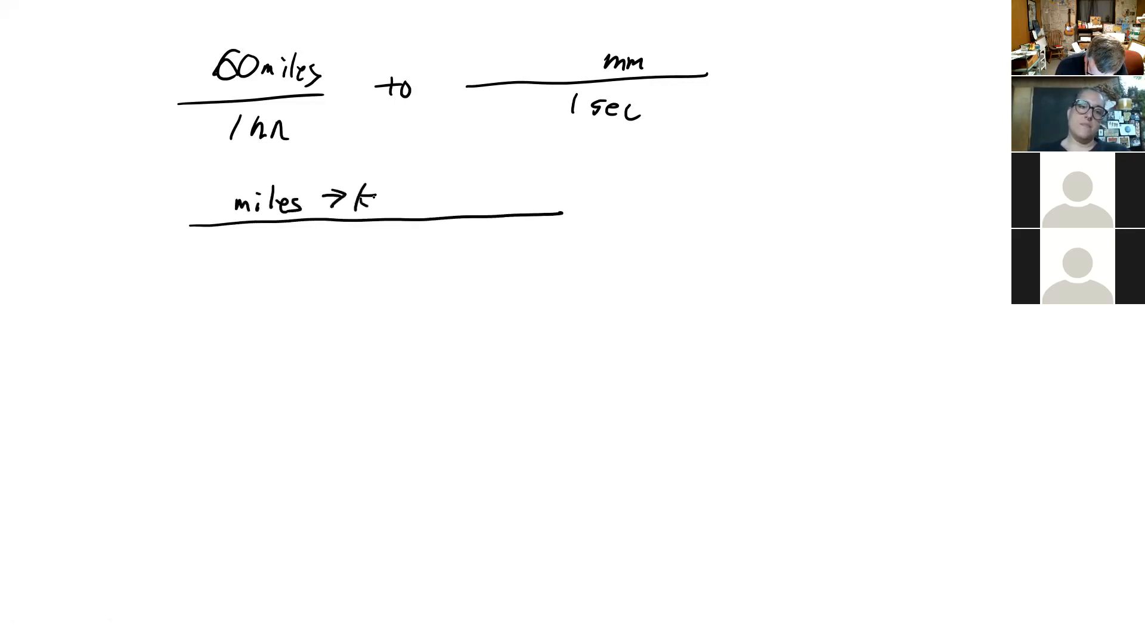
type("m → m → mm")
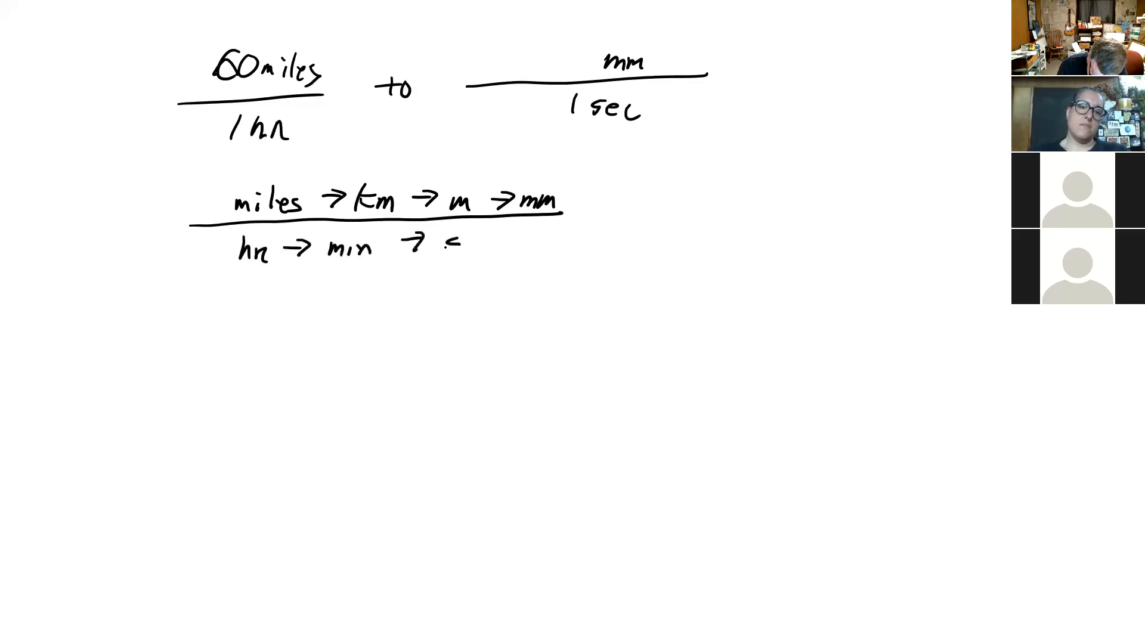
type("sec")
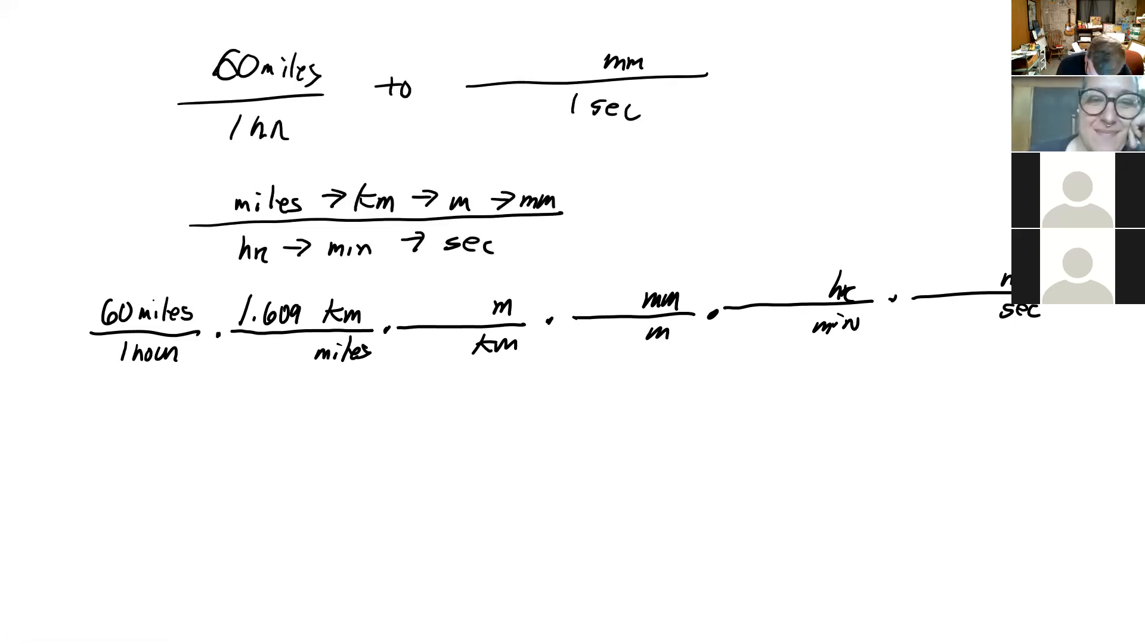
type("1")
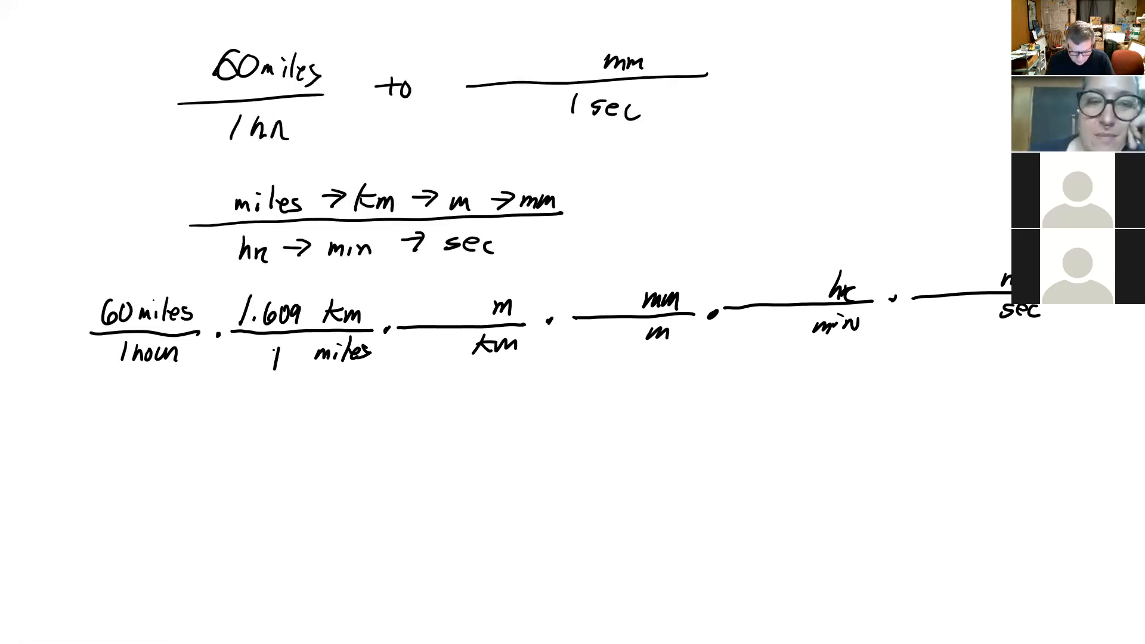